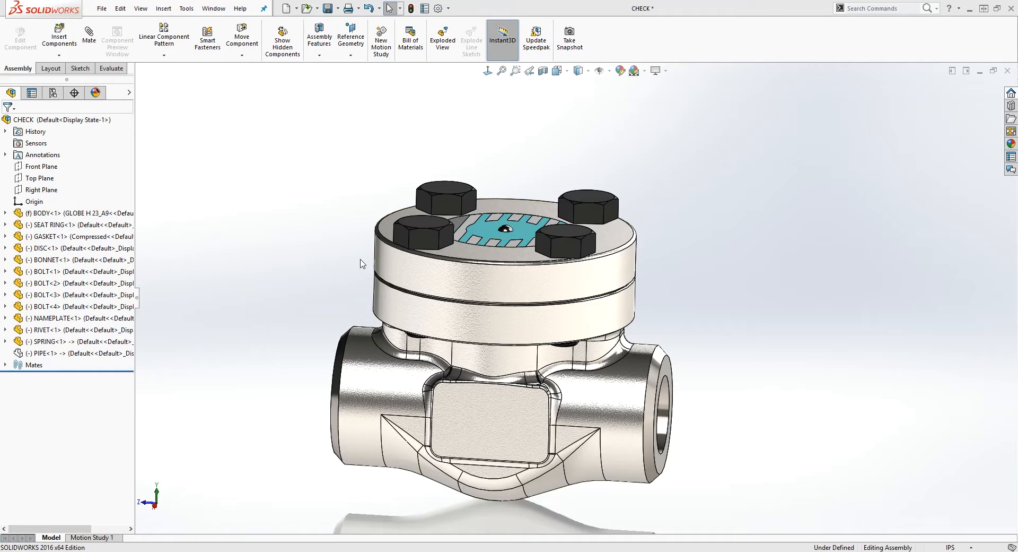
pyautogui.moveTo(456, 196)
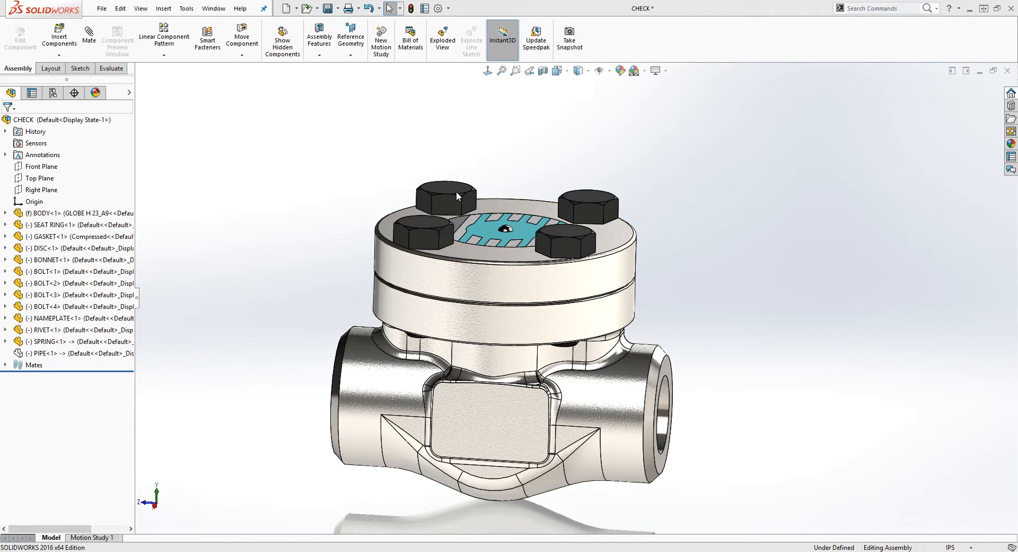
pyautogui.moveTo(710, 169)
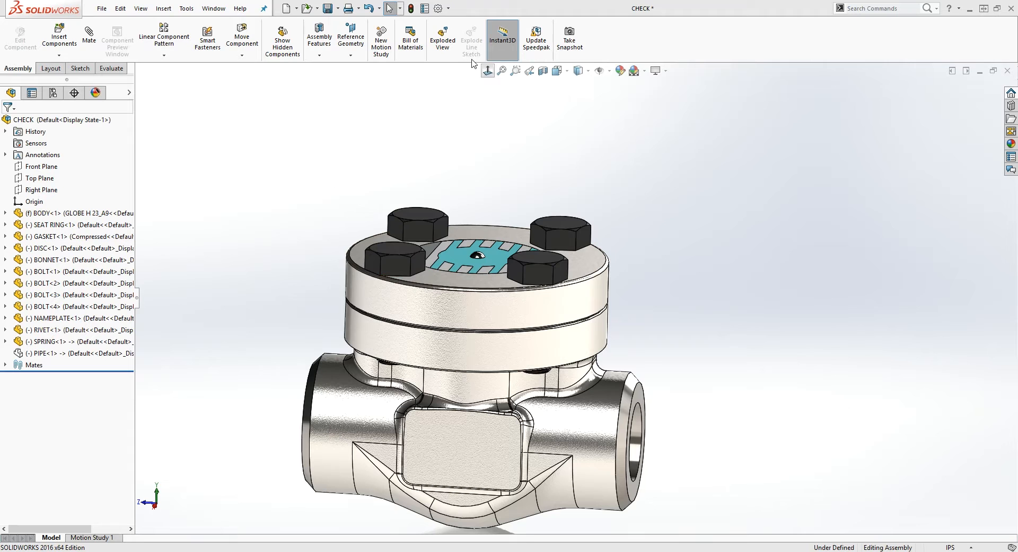
pyautogui.moveTo(443, 39)
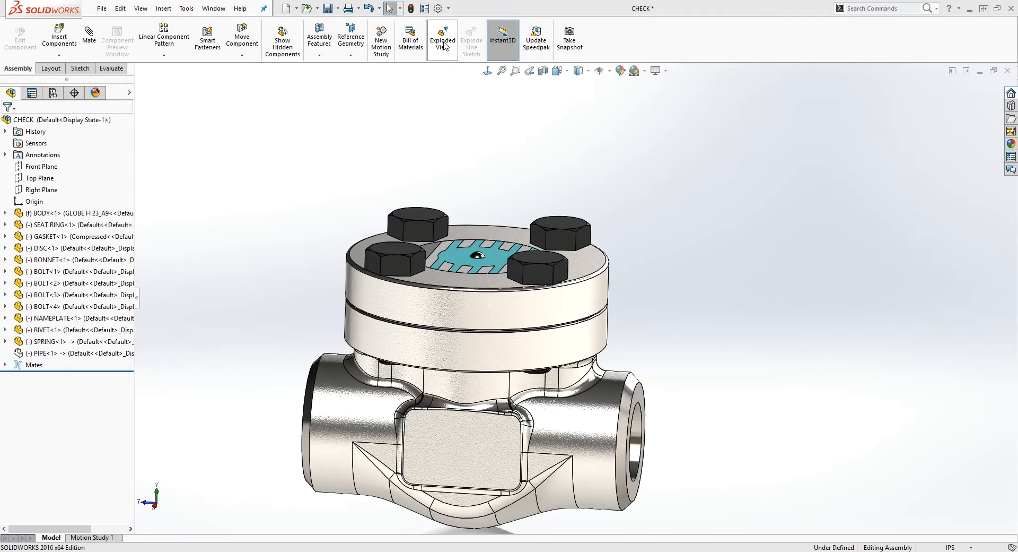
# - Begin an exploded view and select the bolts to lift out of the bonnet
pyautogui.click(442, 38)
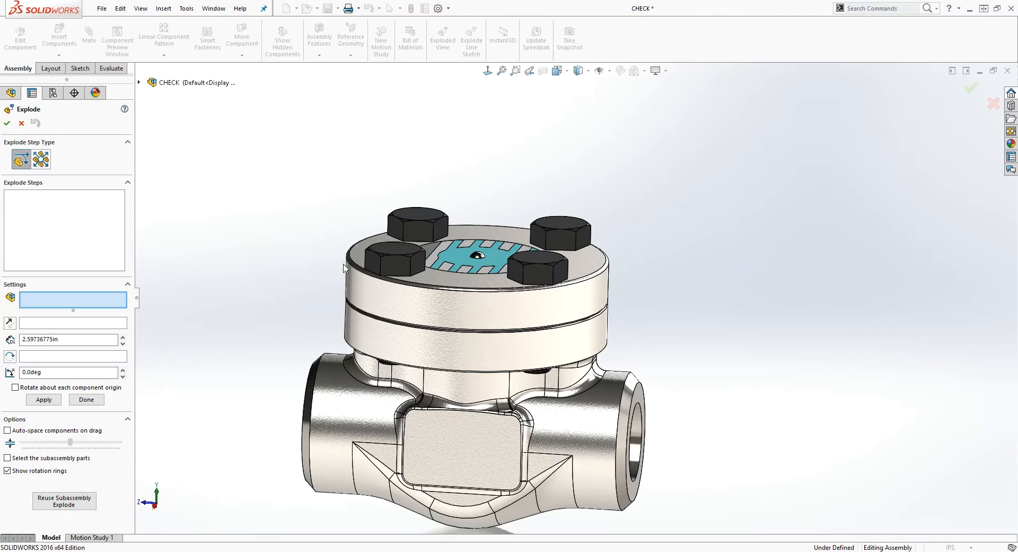
pyautogui.click(406, 257)
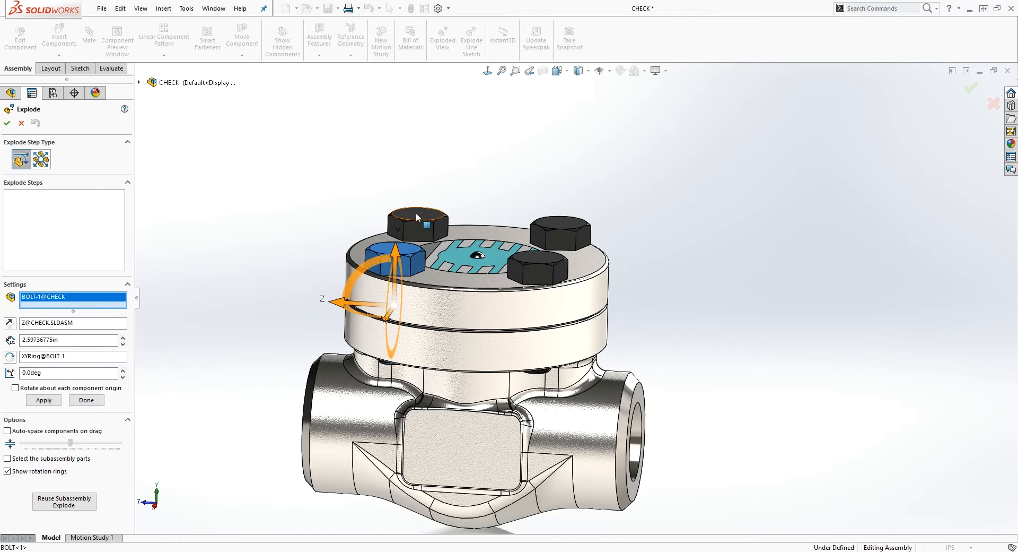
pyautogui.click(554, 260)
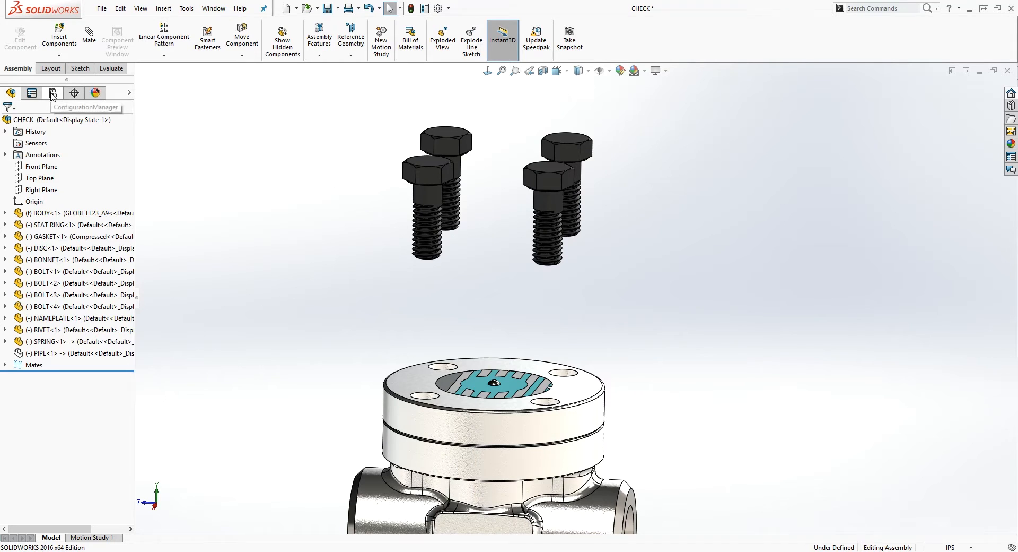
# - Collapse ExplView1 from the ConfigurationManager so the bolts sit back in the bonnet
pyautogui.click(53, 92)
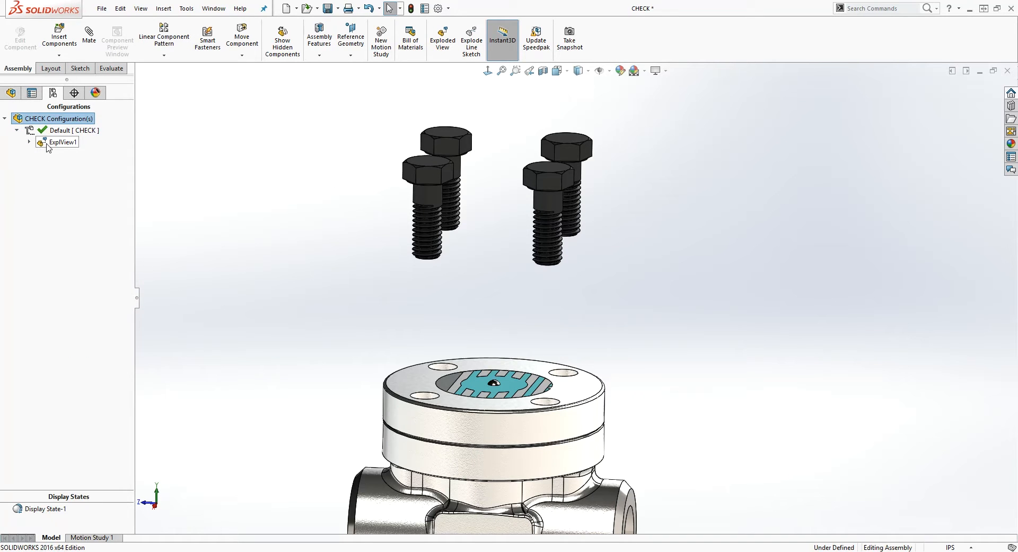
pyautogui.rightClick(62, 142)
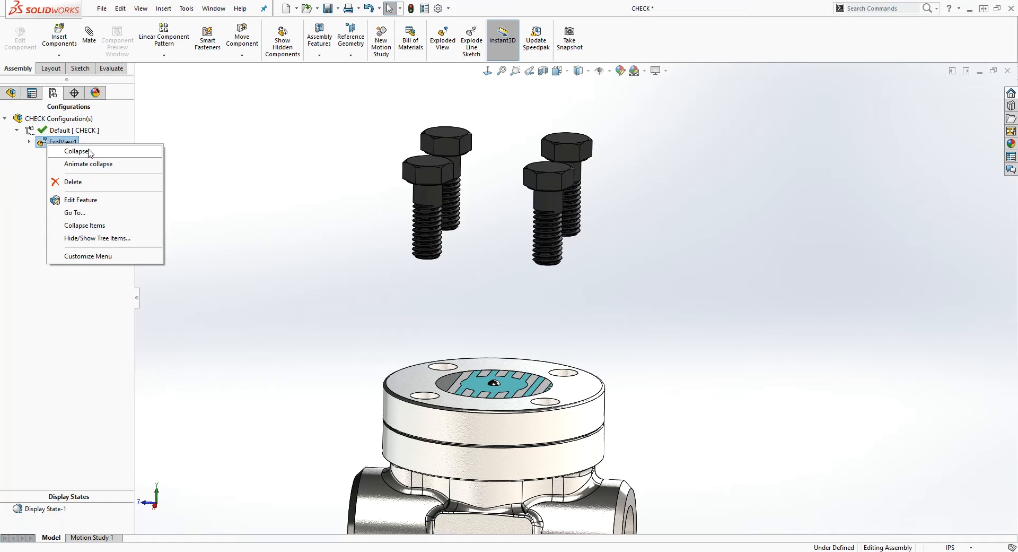
pyautogui.click(77, 150)
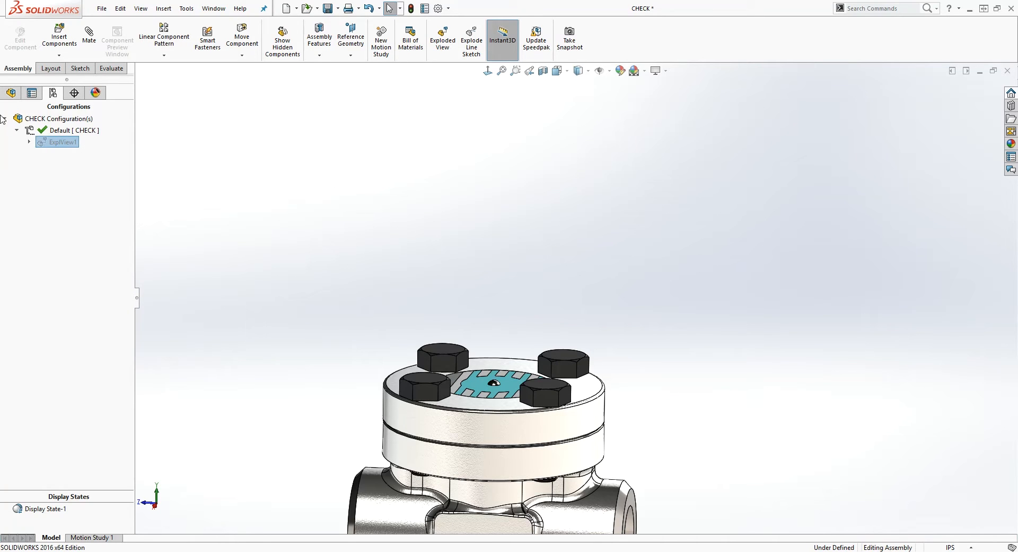
pyautogui.click(11, 92)
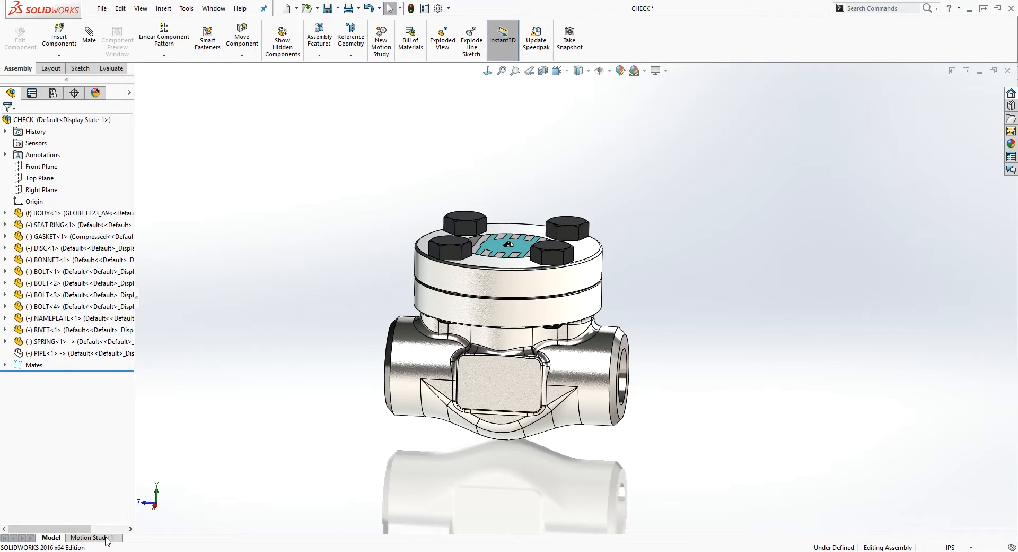
# - In Motion Study 1, create a 5-second collapse animation with the Animation Wizard
pyautogui.click(91, 537)
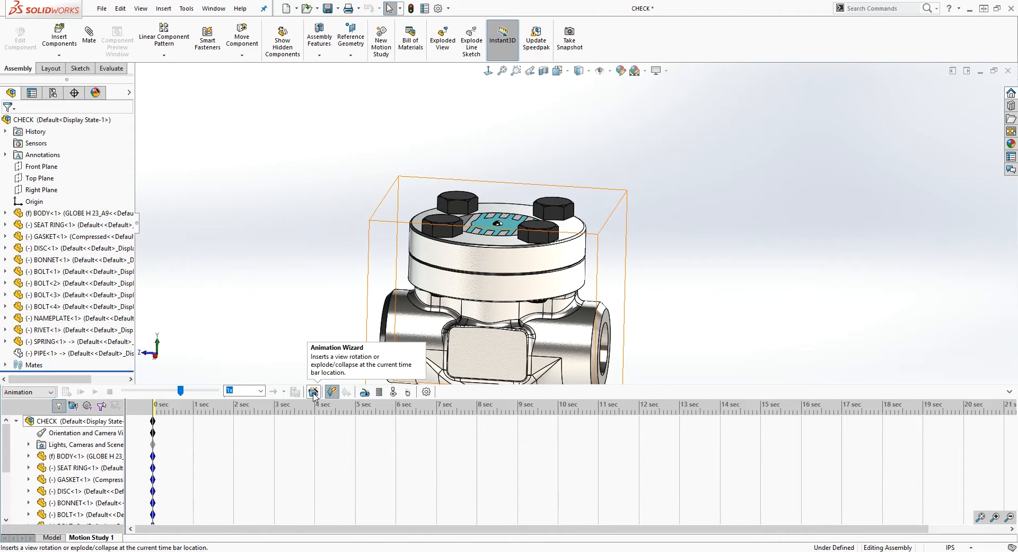
pyautogui.click(314, 391)
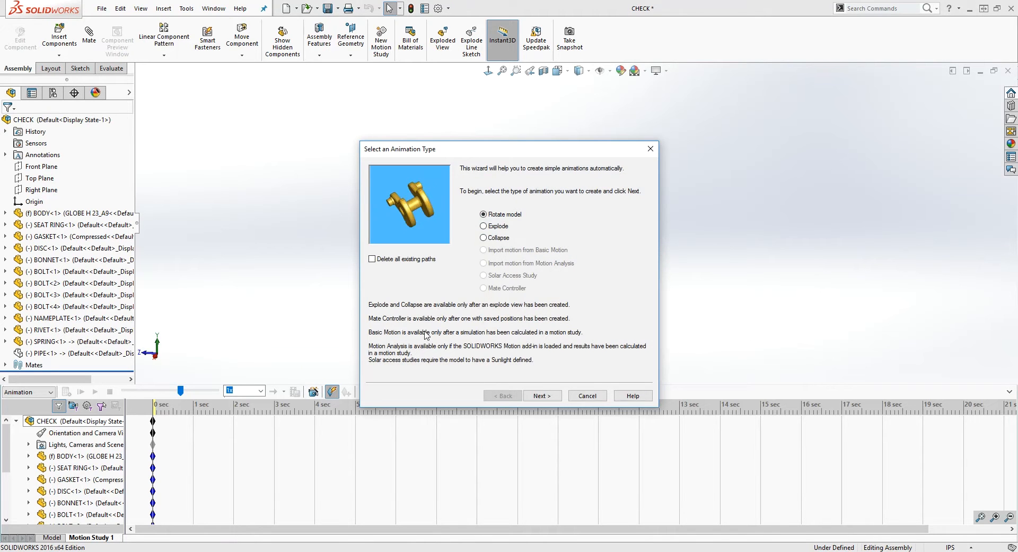
pyautogui.click(484, 237)
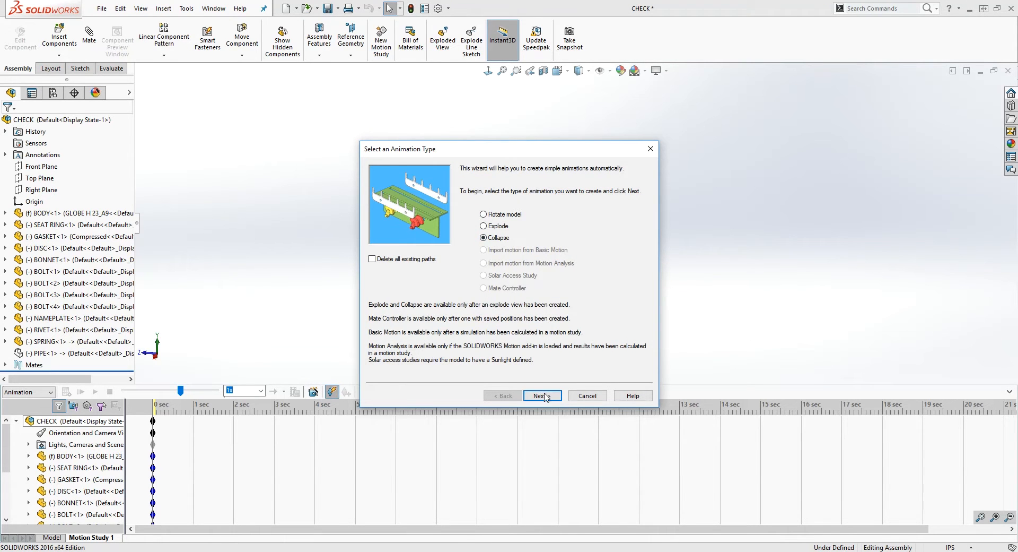
pyautogui.click(542, 395)
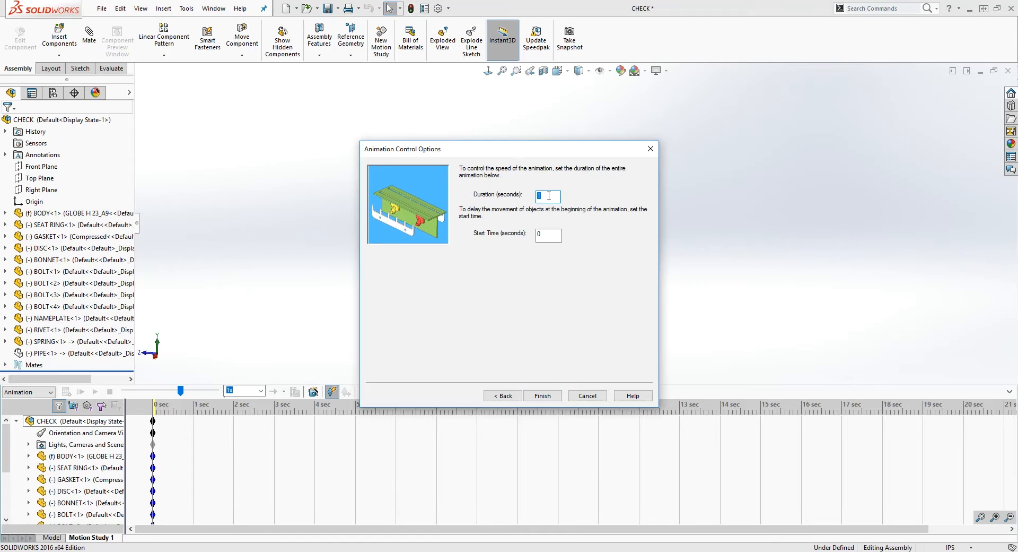
pyautogui.write('5')
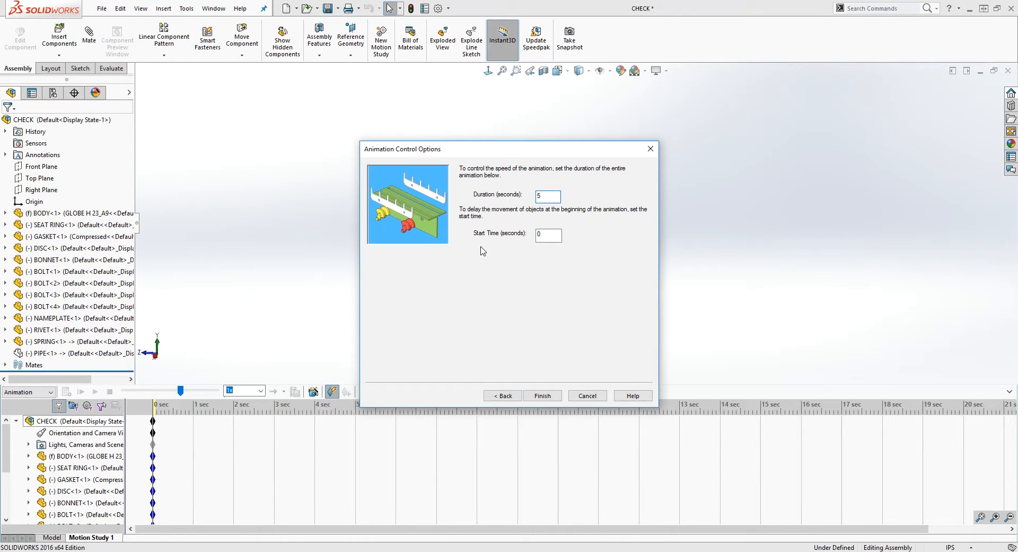
pyautogui.click(542, 394)
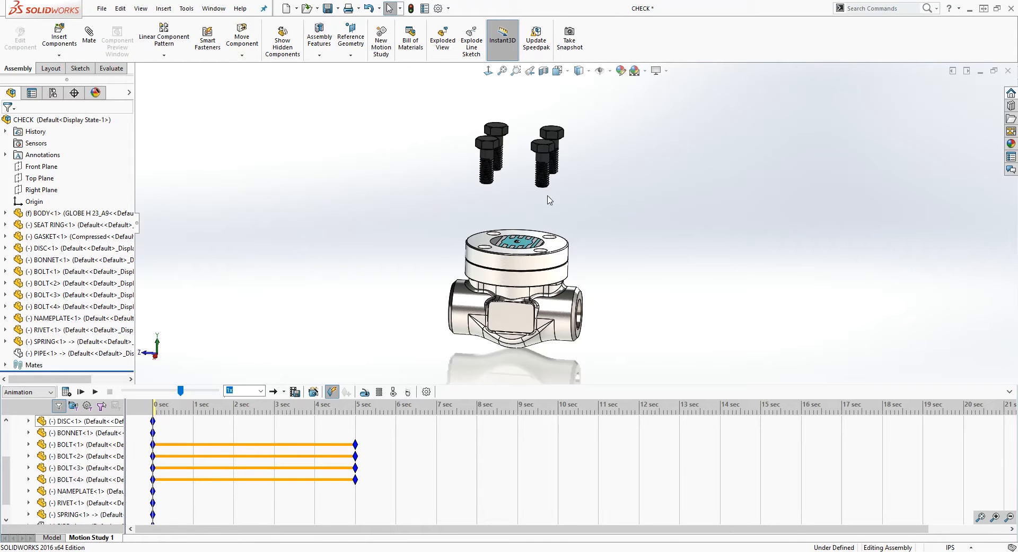
pyautogui.moveTo(661, 215)
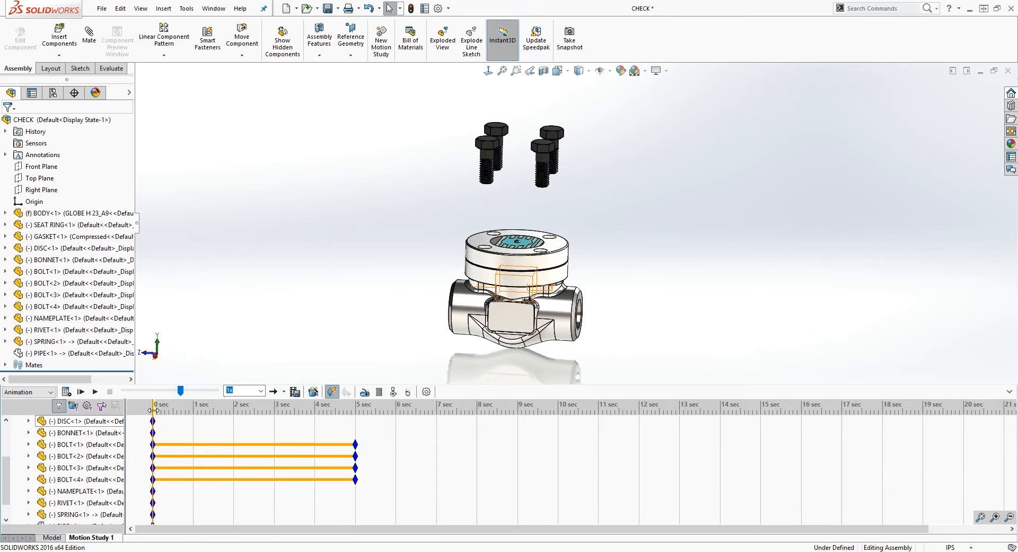
# - Advance the time bar to about 3 seconds, select all four bolts and add a key at that position
pyautogui.moveTo(155, 419); pyautogui.dragTo(248, 418)
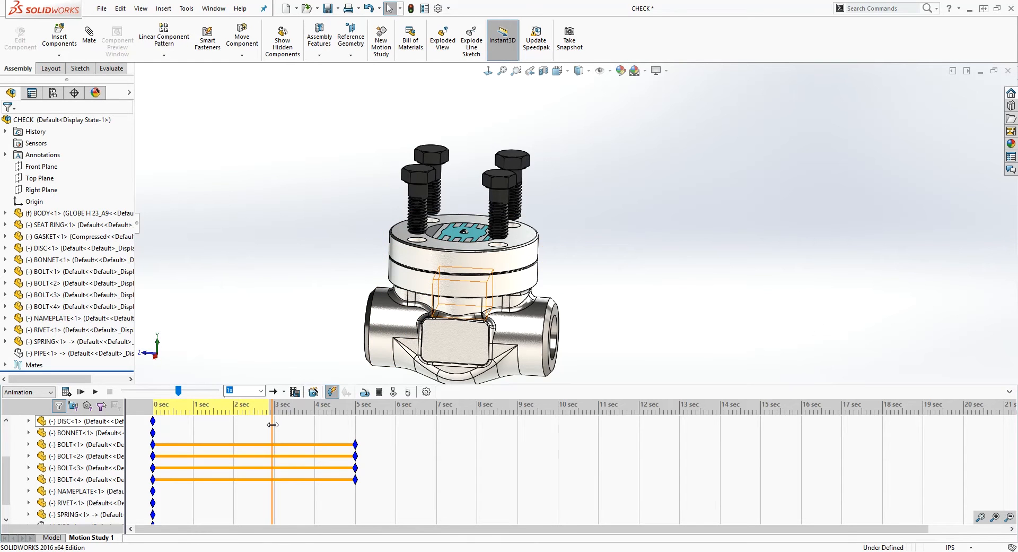
pyautogui.moveTo(273, 424); pyautogui.dragTo(284, 424)
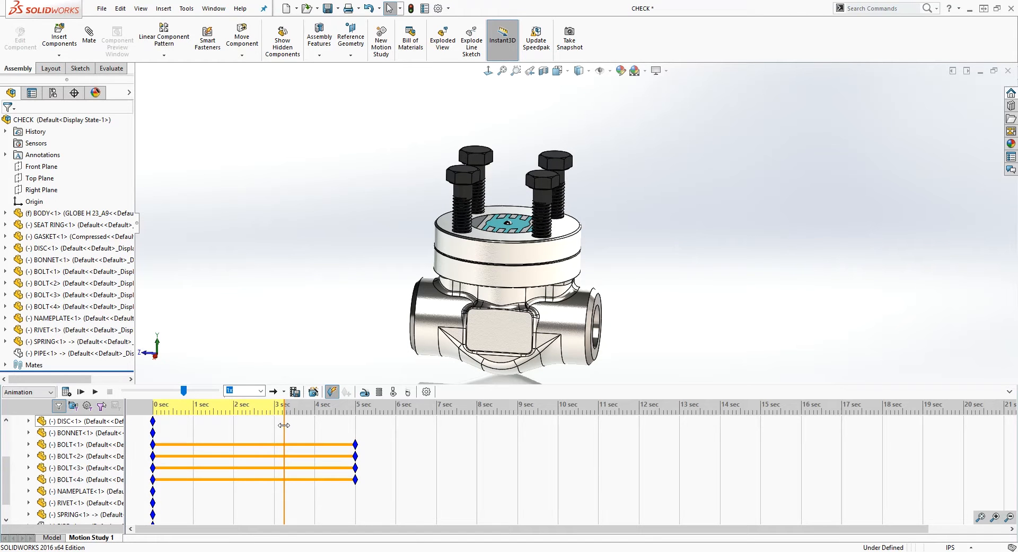
pyautogui.click(536, 220)
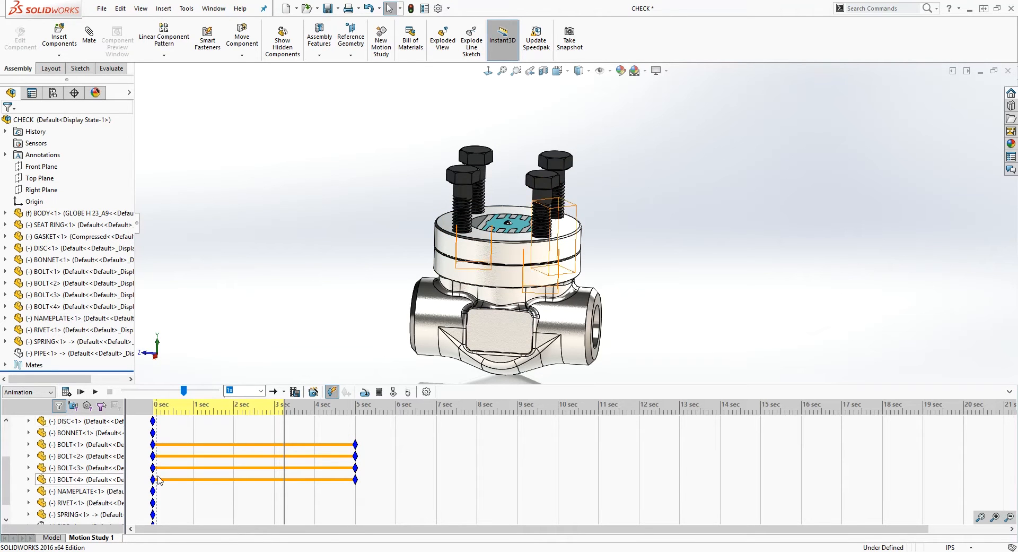
pyautogui.click(553, 181)
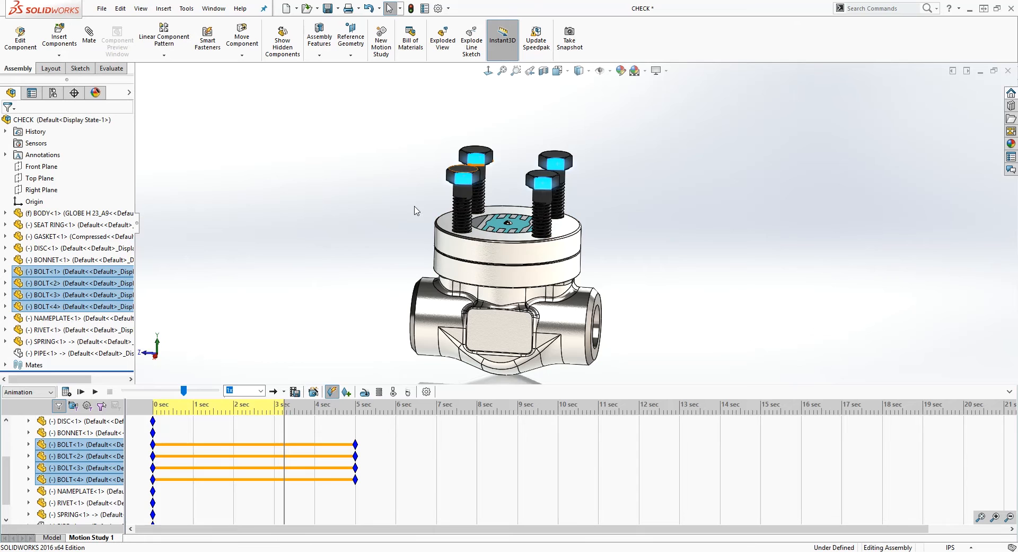
pyautogui.click(313, 405)
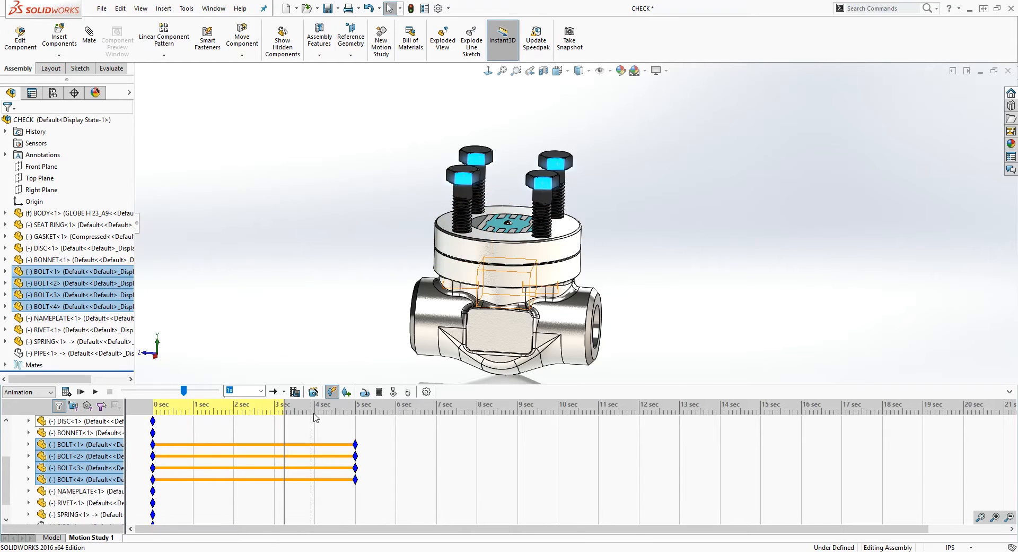
pyautogui.moveTo(347, 391)
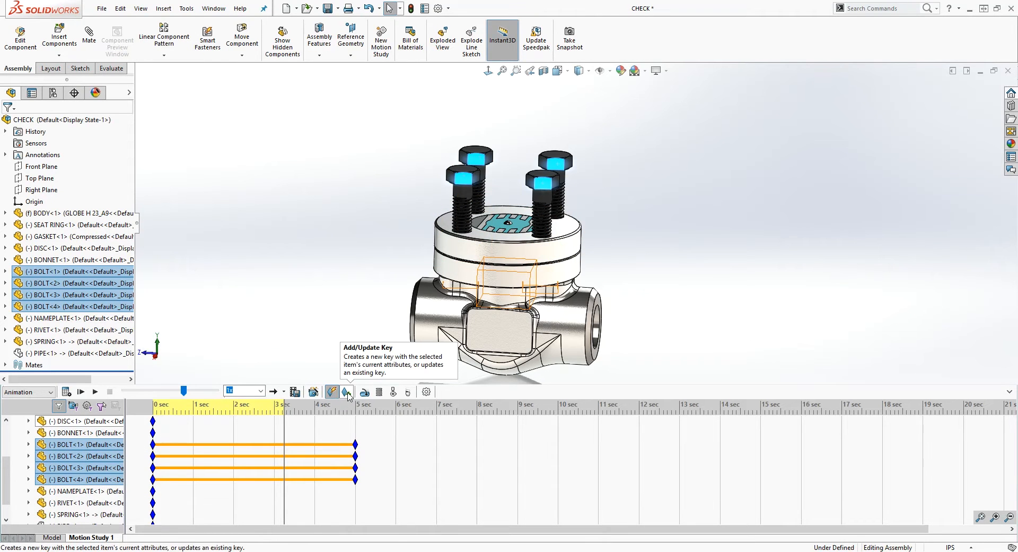
pyautogui.click(332, 391)
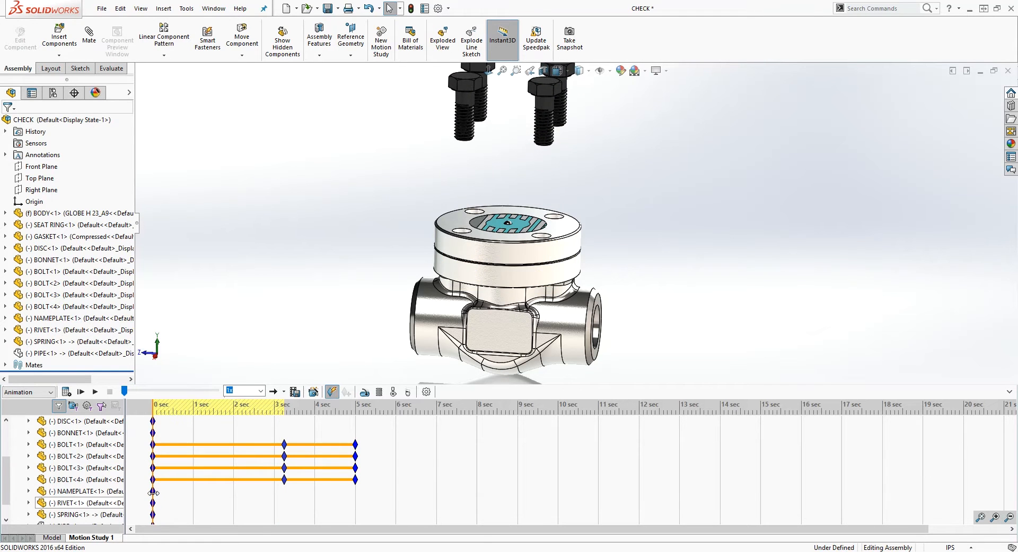
# - Move the time bar to about 3.25 seconds, where the bolts sit in their holes
pyautogui.moveTo(123, 389); pyautogui.dragTo(279, 389)
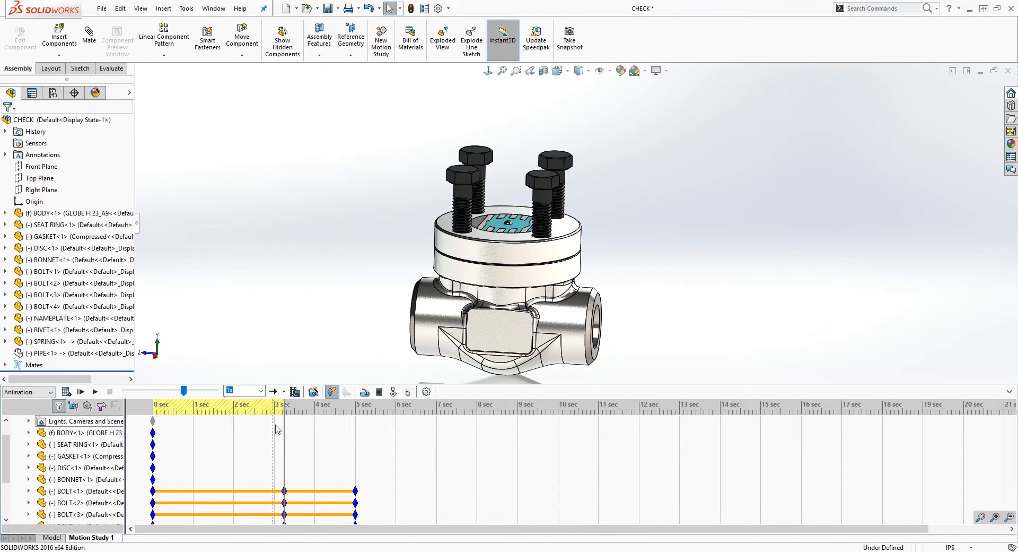
pyautogui.moveTo(366, 391)
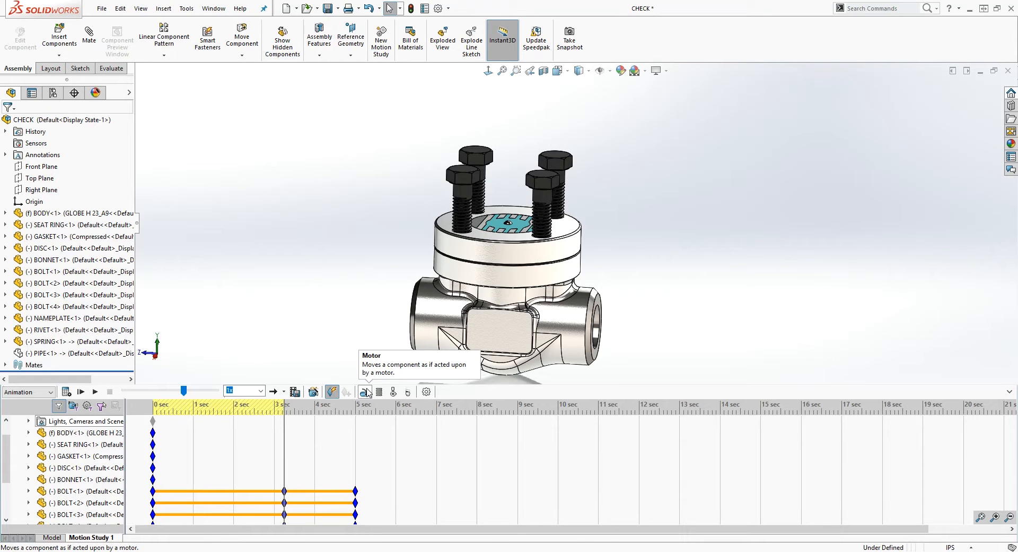
# - Add a rotary motor on a bolt's top edge at a constant speed of 15 RPM
pyautogui.click(366, 392)
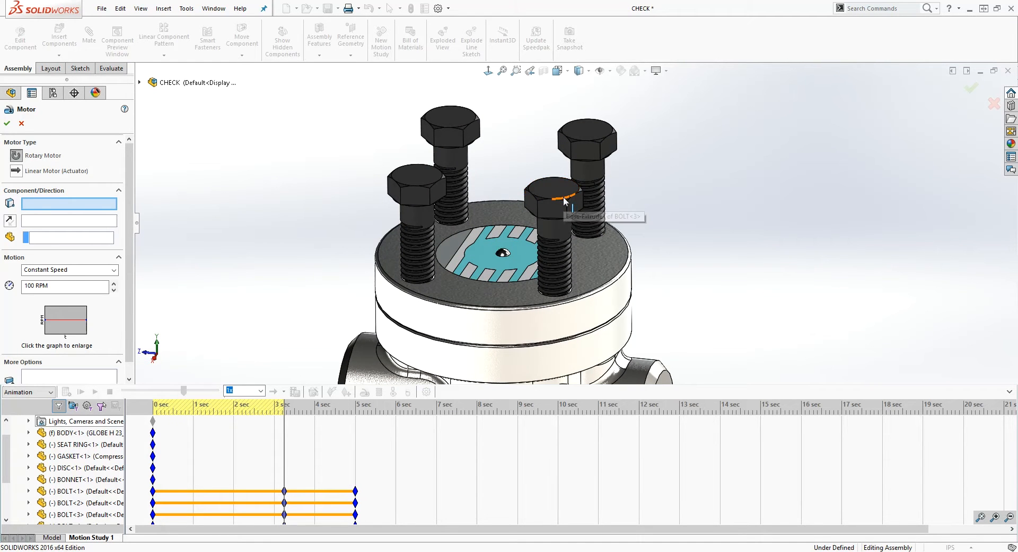
pyautogui.click(562, 193)
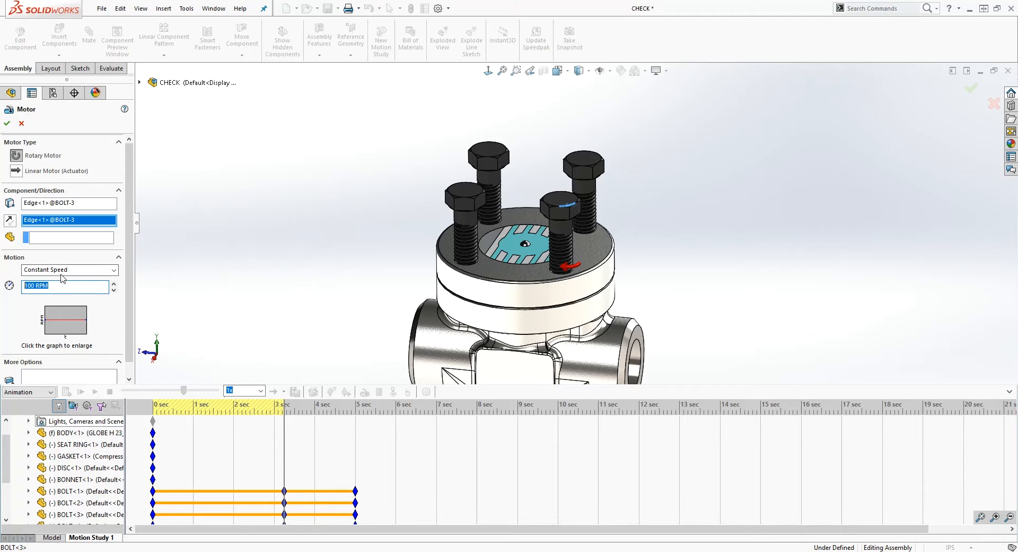
pyautogui.moveTo(34, 298)
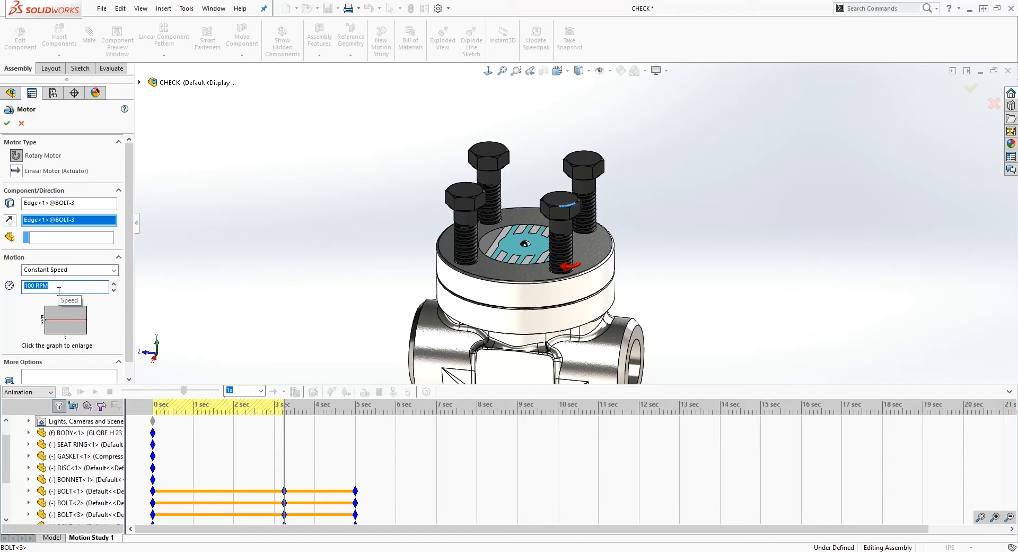
pyautogui.write('15')
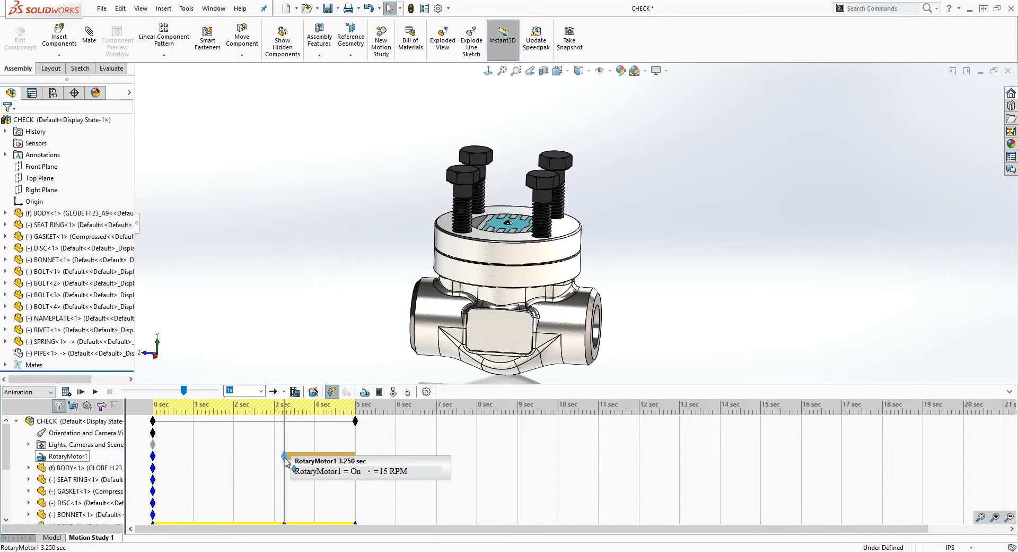
# - Copy the RotaryMotor1 key to 5 seconds and switch the motor off there
pyautogui.rightClick(285, 457)
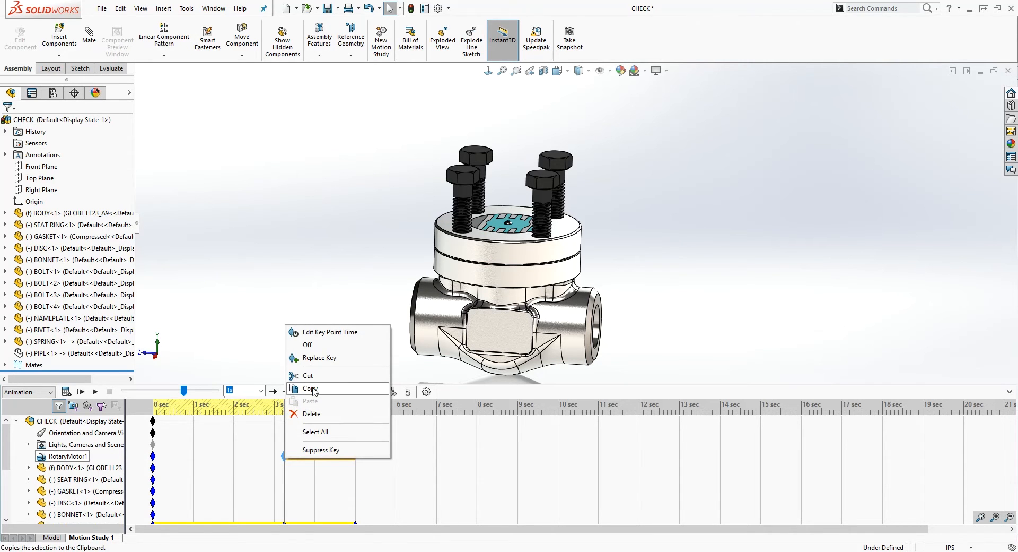
pyautogui.click(311, 388)
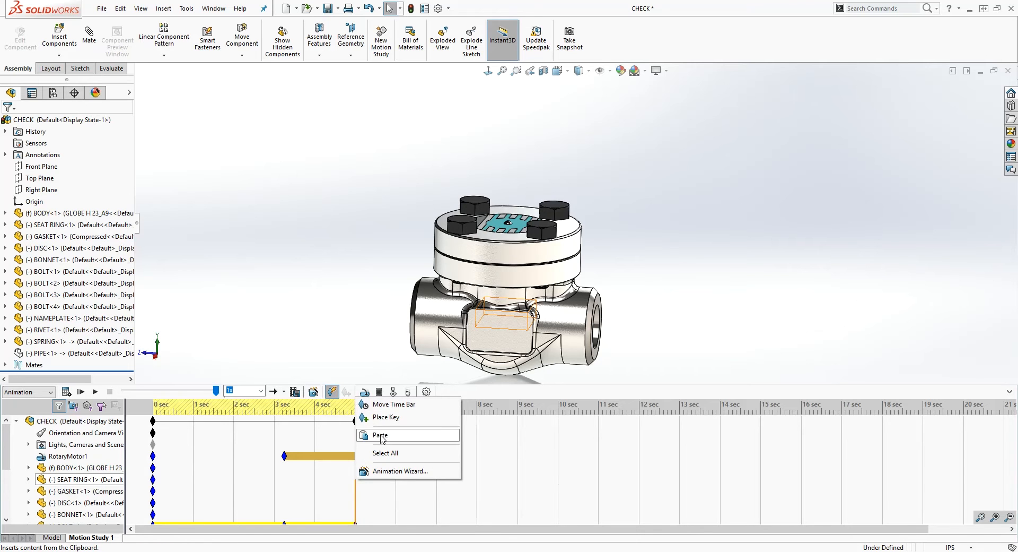
pyautogui.click(379, 434)
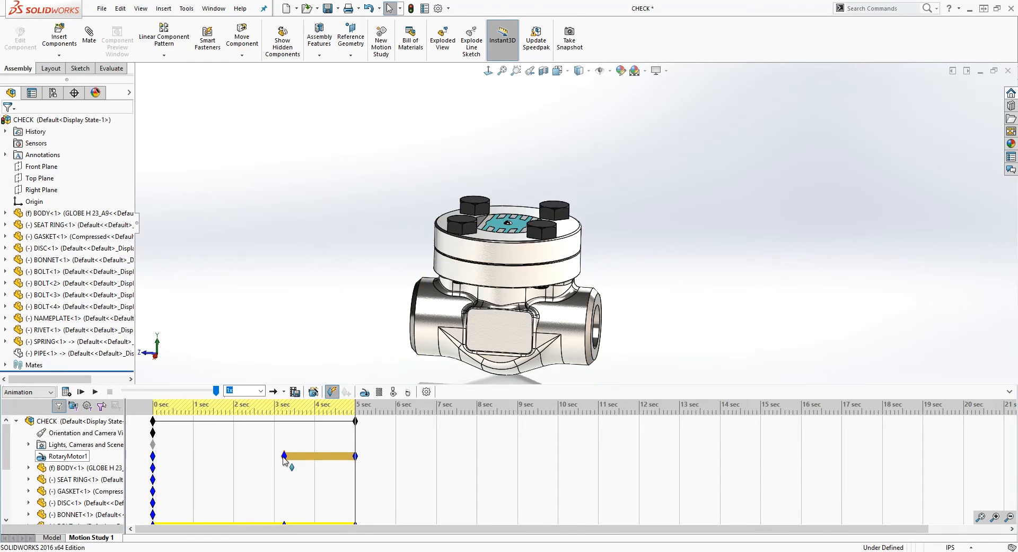
pyautogui.moveTo(285, 457)
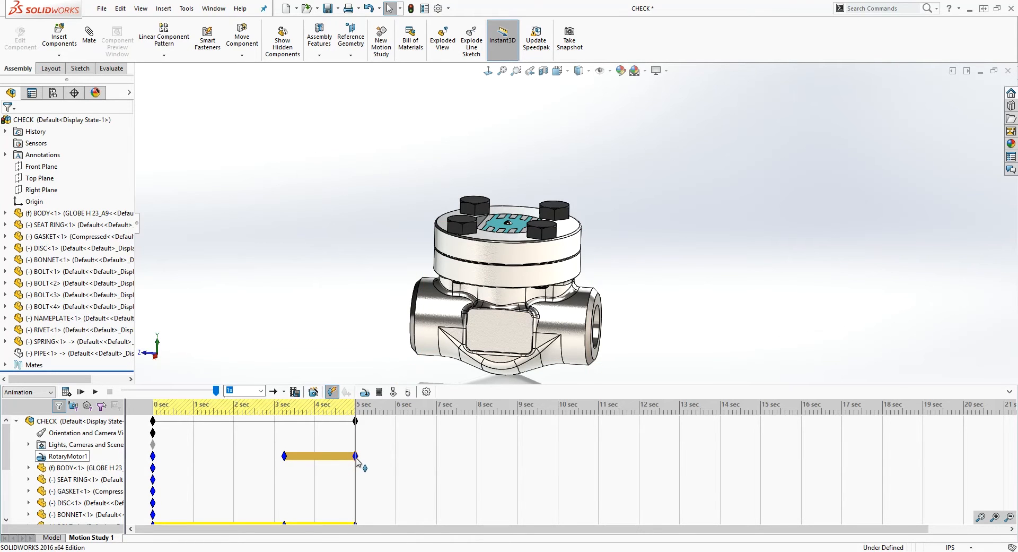
pyautogui.moveTo(355, 456)
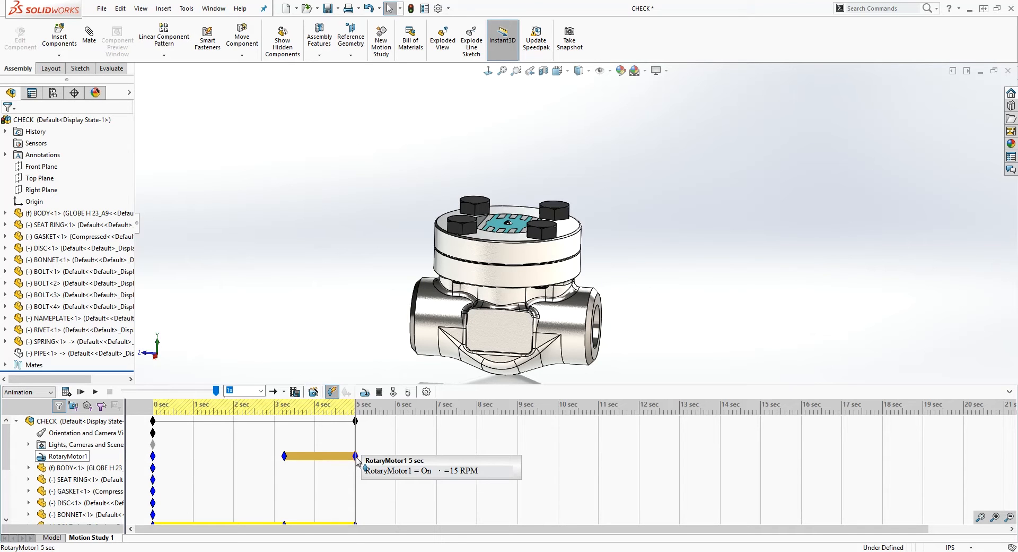
pyautogui.rightClick(356, 456)
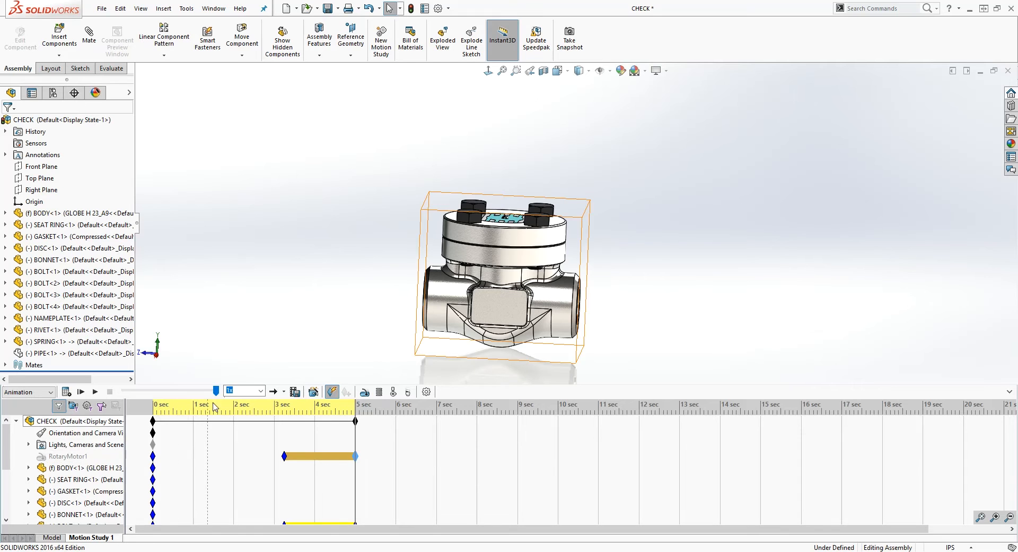
pyautogui.click(85, 442)
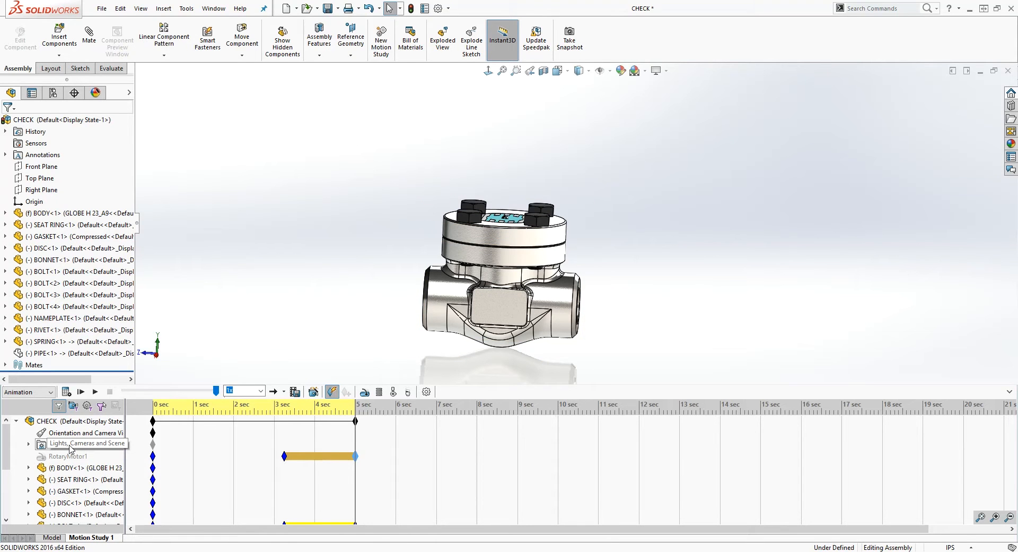
# - Add Camera1 aimed at the valve from Lights, Cameras and Scene and confirm it
pyautogui.rightClick(85, 444)
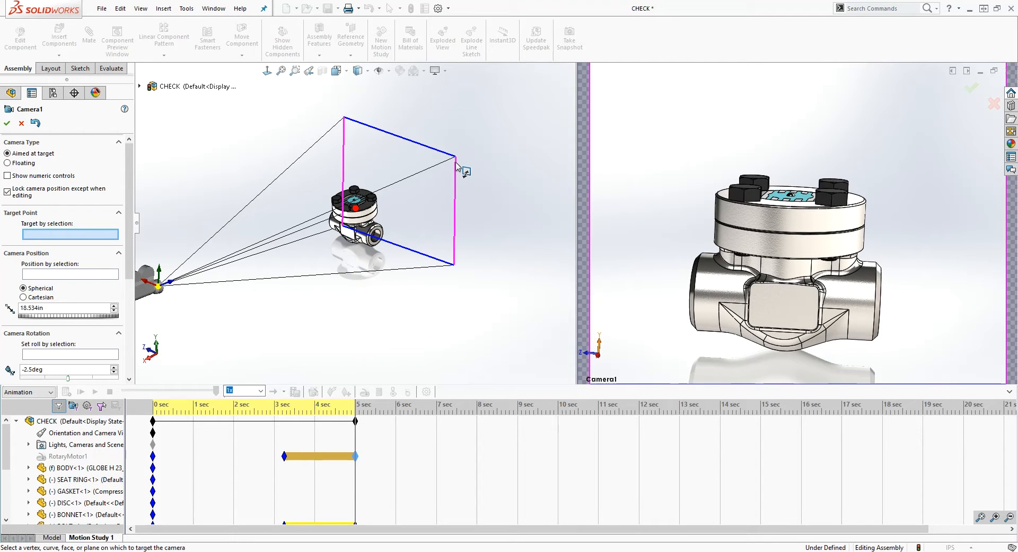
pyautogui.moveTo(263, 322)
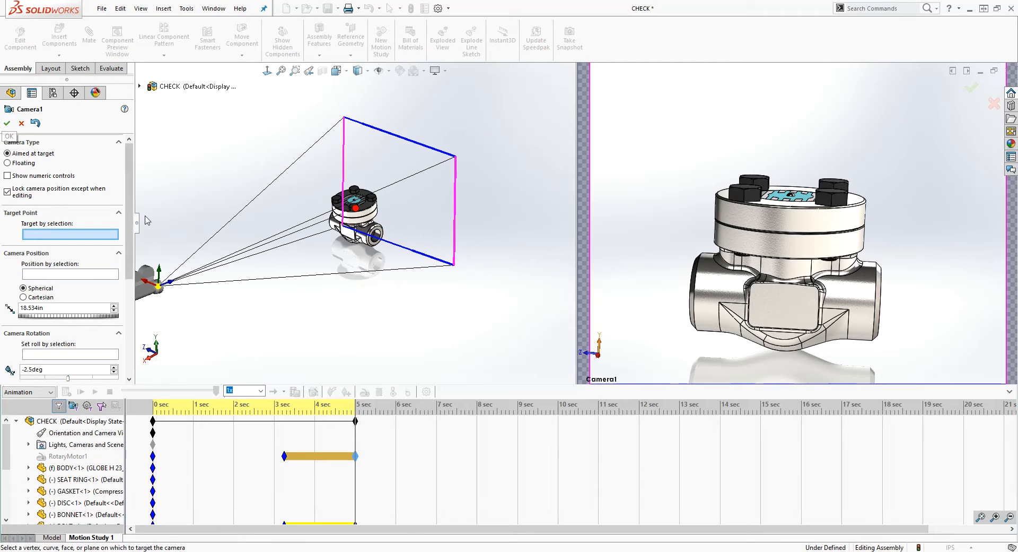
pyautogui.scroll(-3)
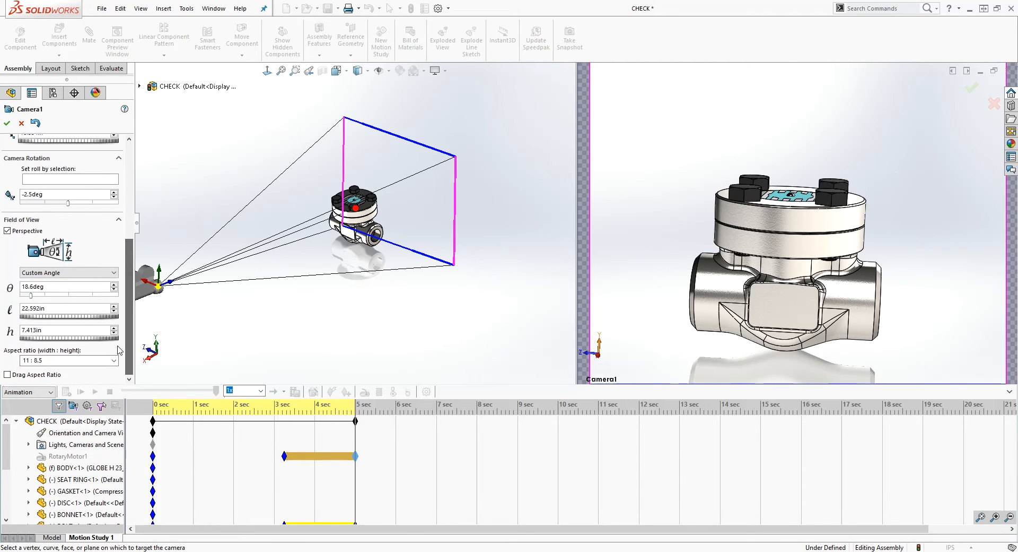
pyautogui.click(112, 360)
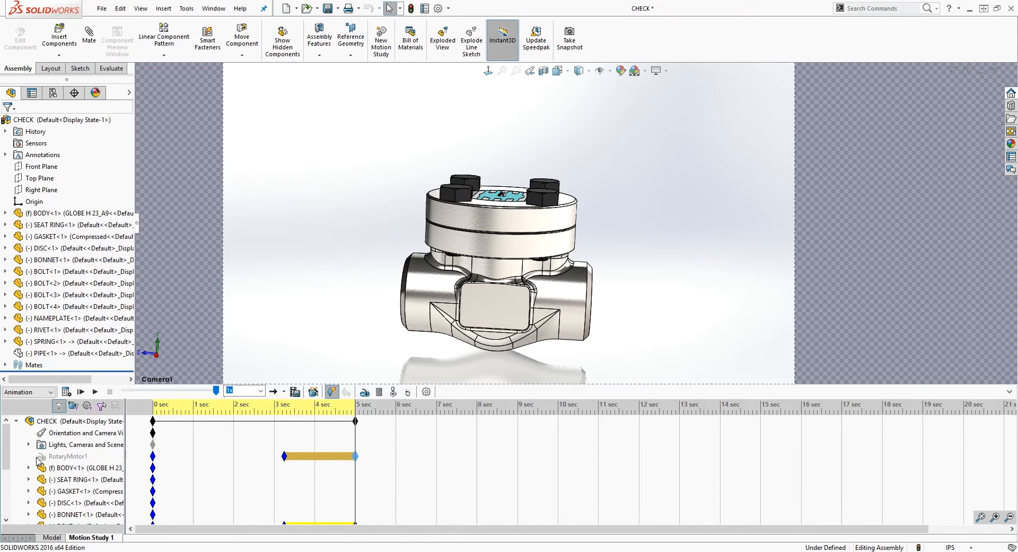
# - Expand Lights, Cameras and Scene and set the study to play through Camera1's view
pyautogui.click(29, 443)
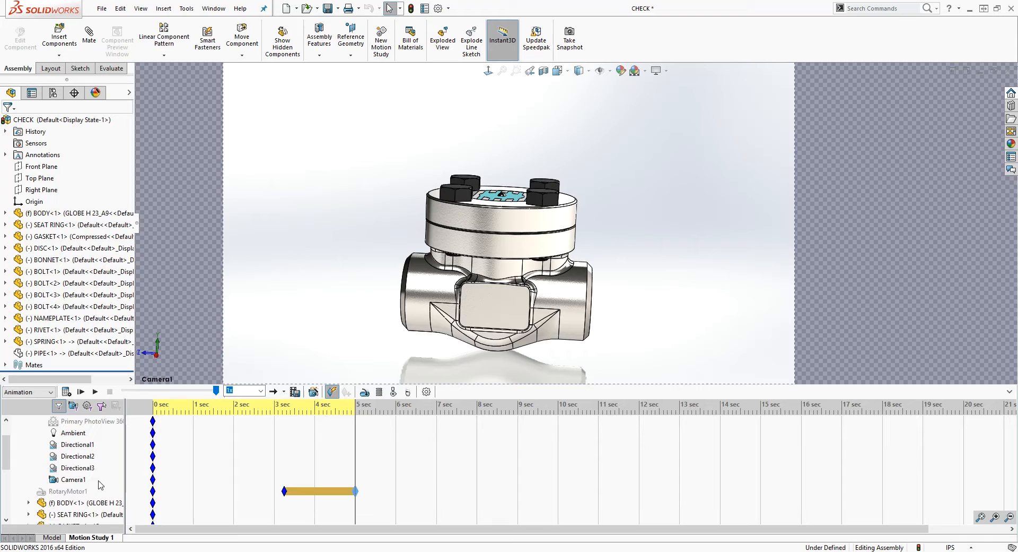
pyautogui.click(78, 455)
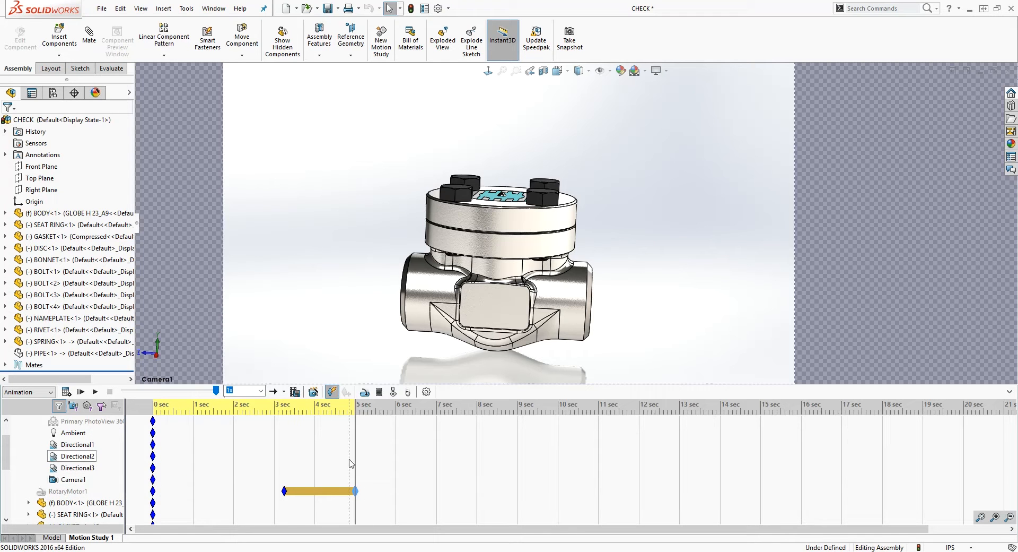
pyautogui.click(73, 479)
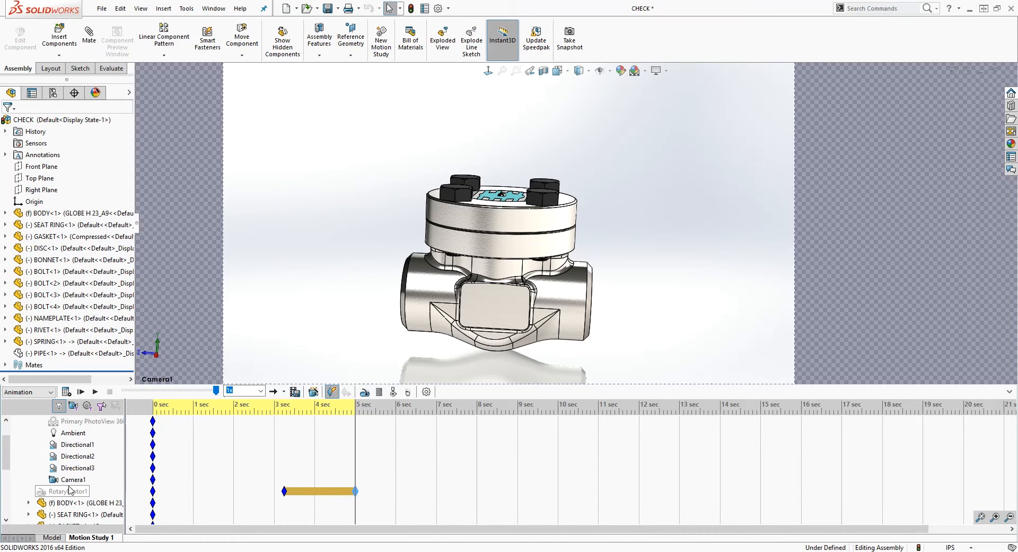
pyautogui.rightClick(72, 478)
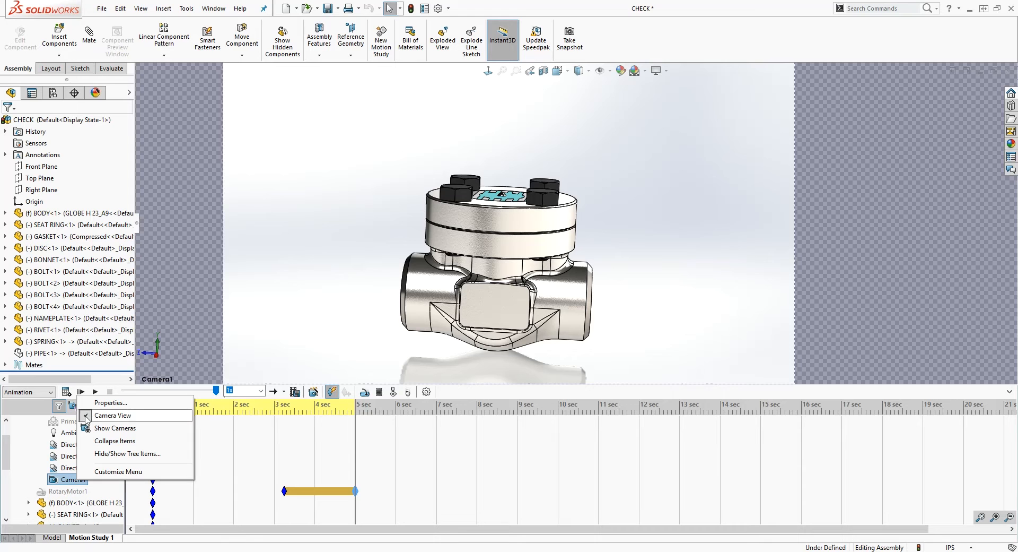
pyautogui.click(114, 415)
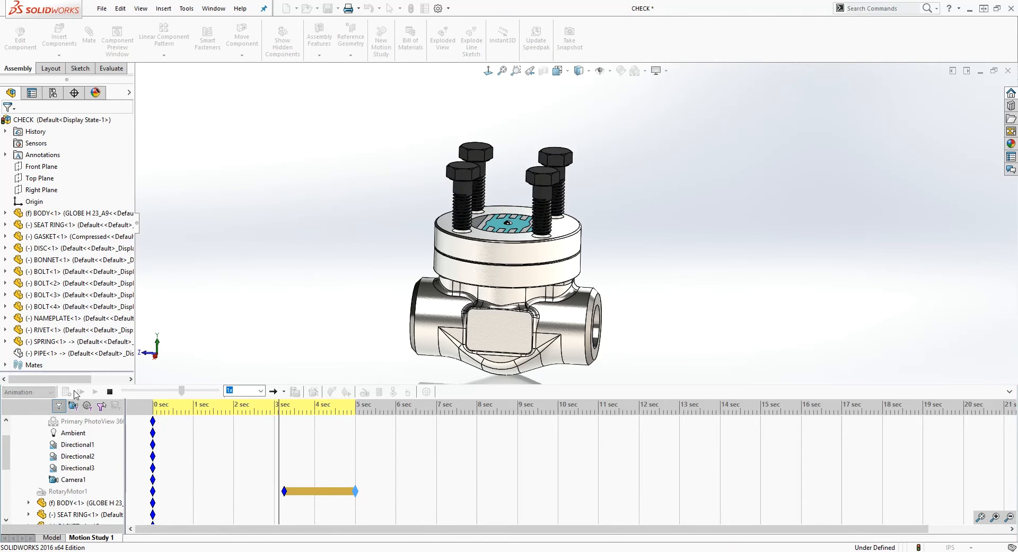
# - Switch the view orientation to Camera1 and check it on the timeline
pyautogui.click(93, 391)
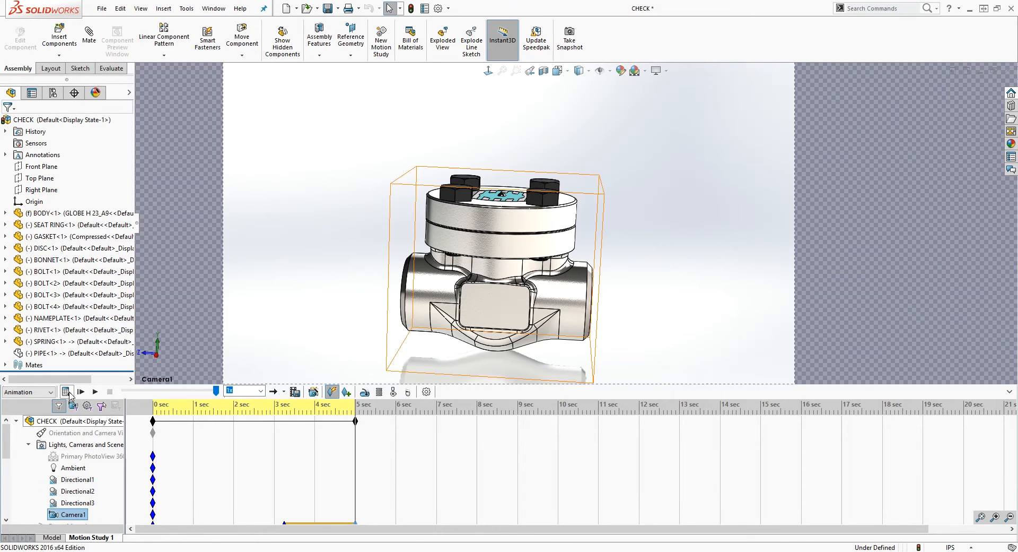
pyautogui.click(81, 392)
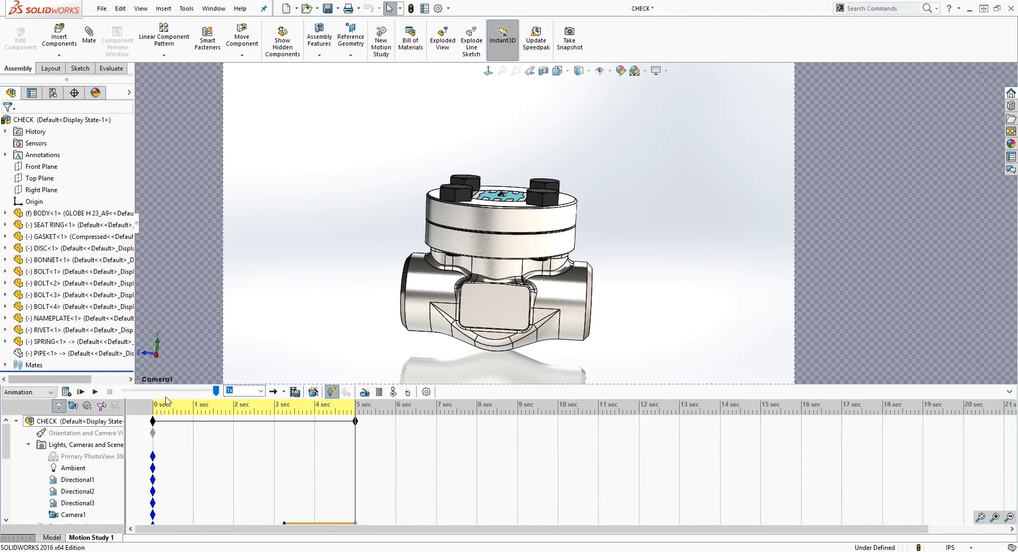
pyautogui.click(295, 392)
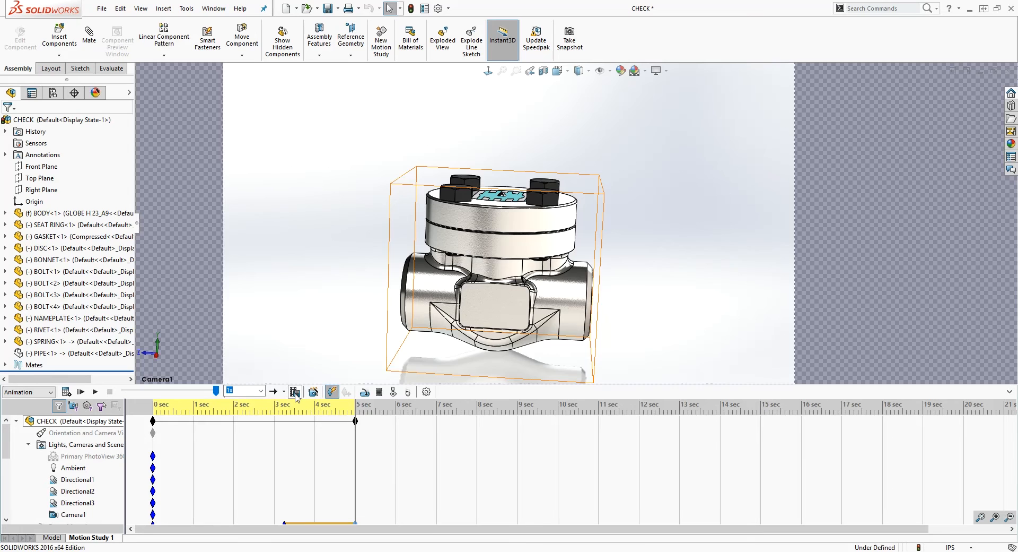
# - Save the animation as CHECK.avi on the Desktop at 15 frames per second
pyautogui.click(312, 391)
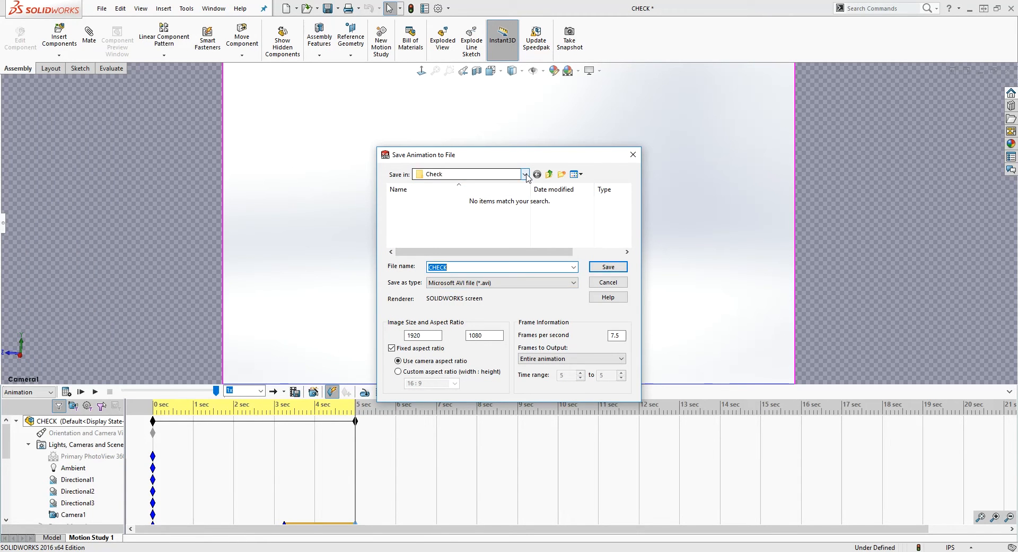
pyautogui.click(525, 174)
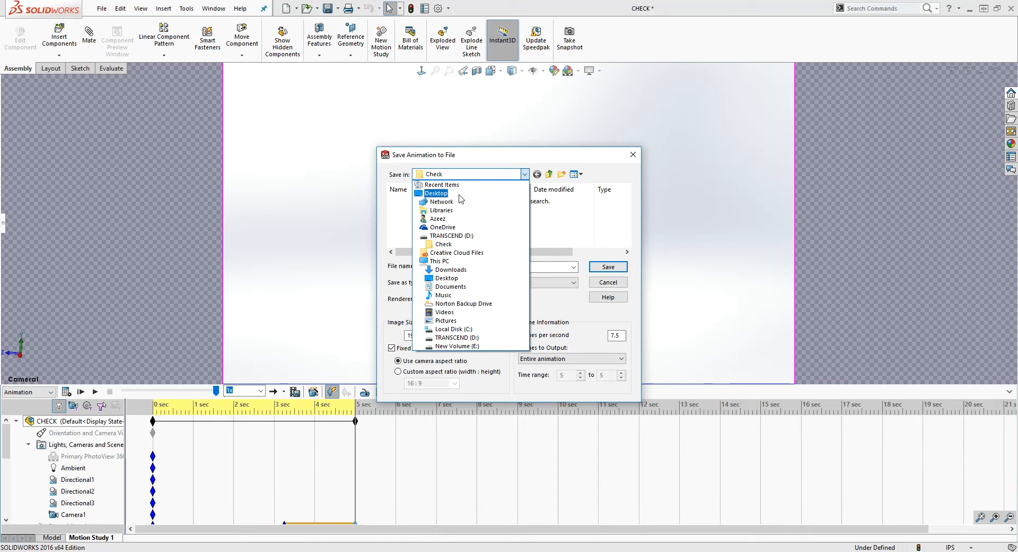
pyautogui.click(438, 193)
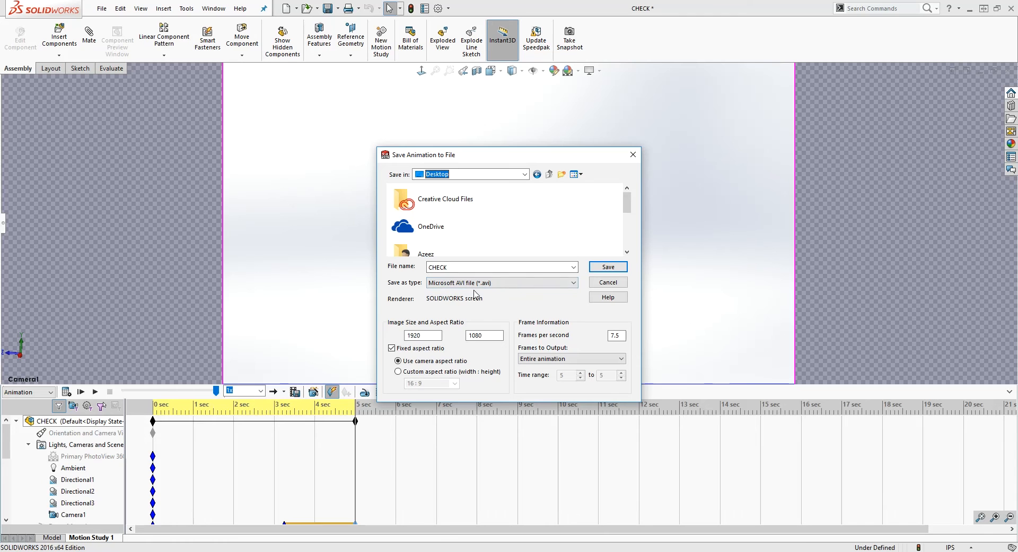
pyautogui.click(614, 334)
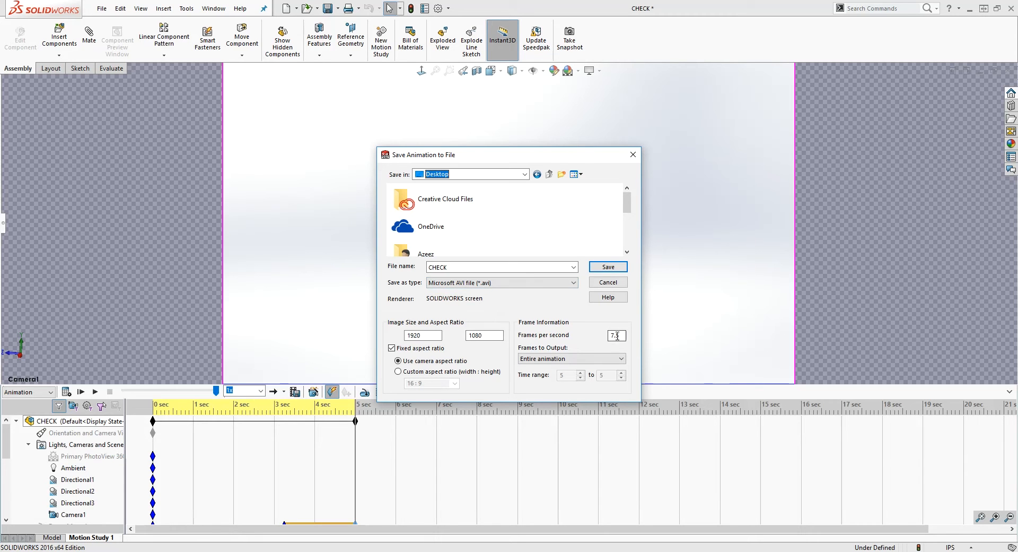
pyautogui.click(614, 334)
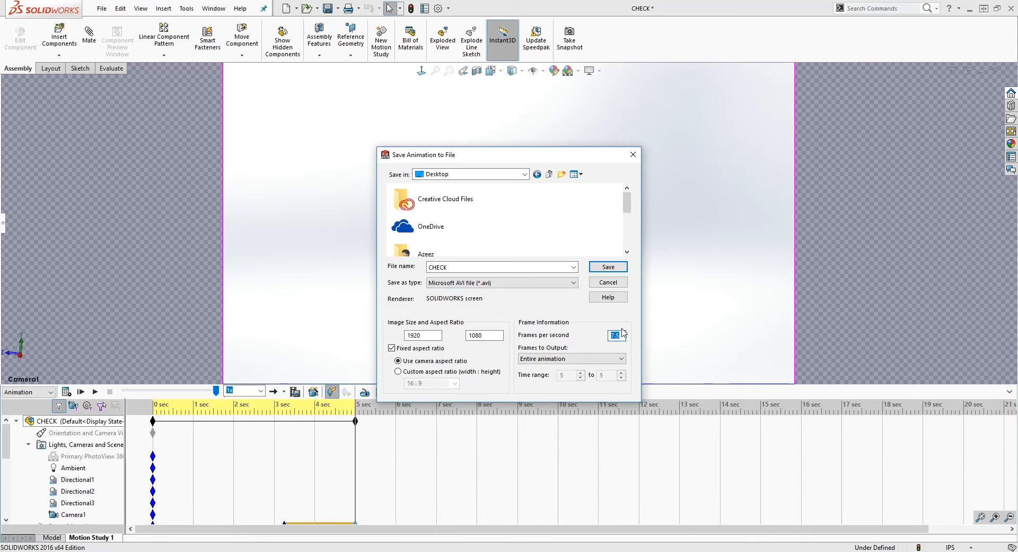
pyautogui.write('15')
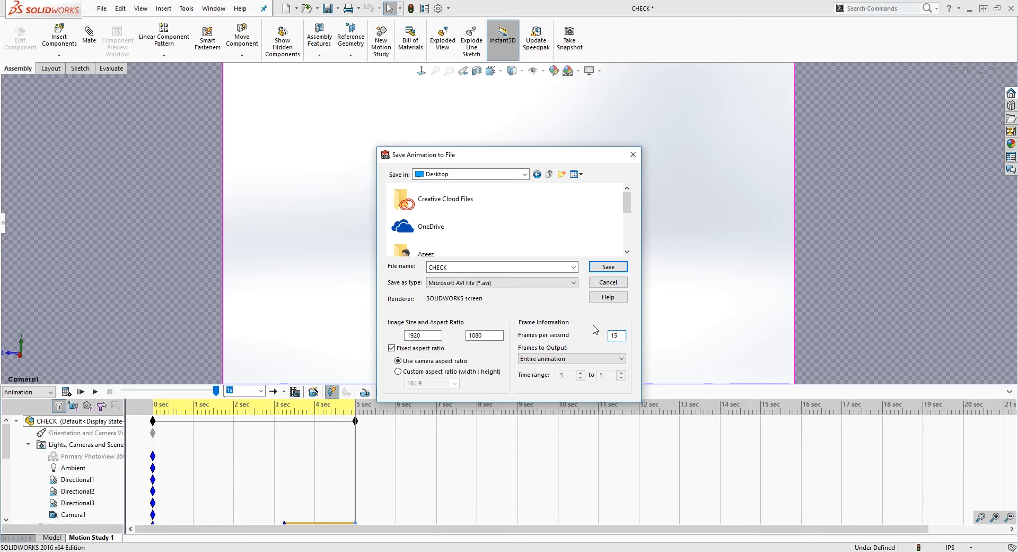
pyautogui.moveTo(609, 278)
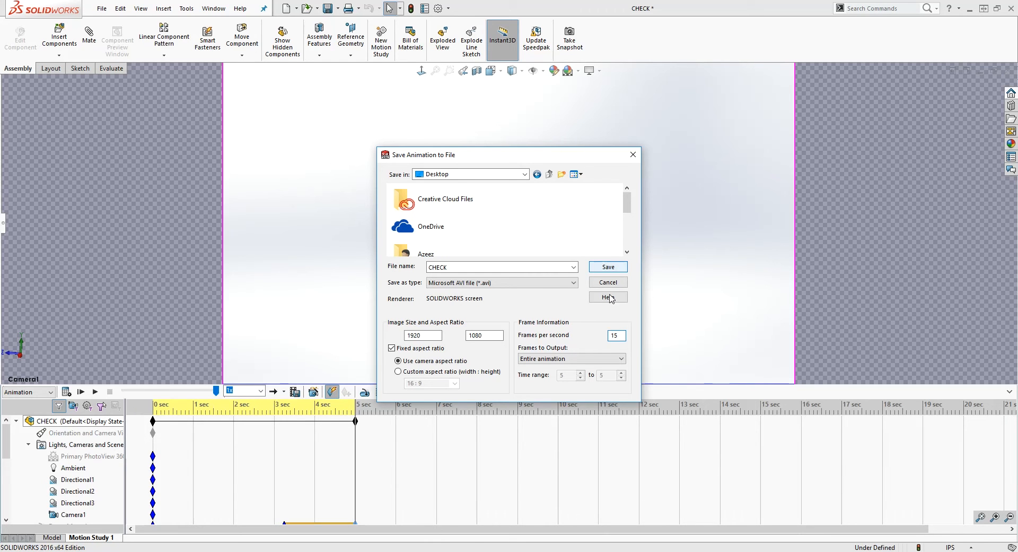
pyautogui.click(607, 266)
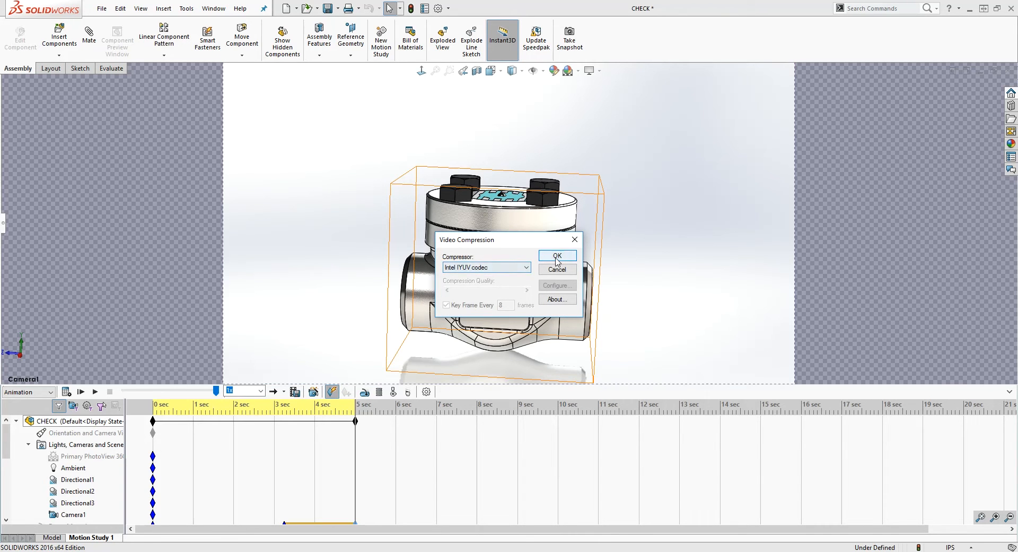
# - Accept the Intel IYUV codec and recalculate the motion study before recording the AVI
pyautogui.click(556, 255)
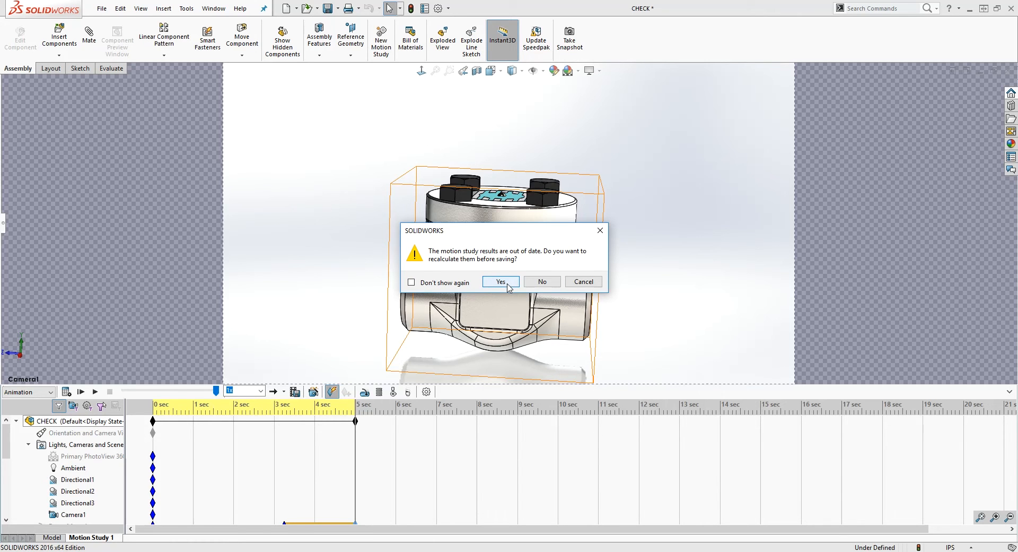
pyautogui.click(500, 282)
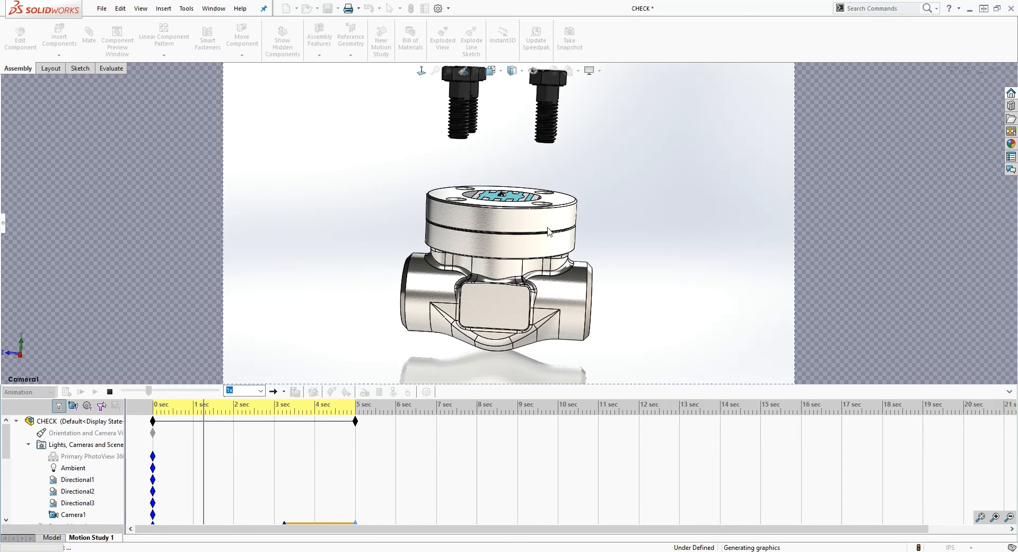
pyautogui.click(569, 247)
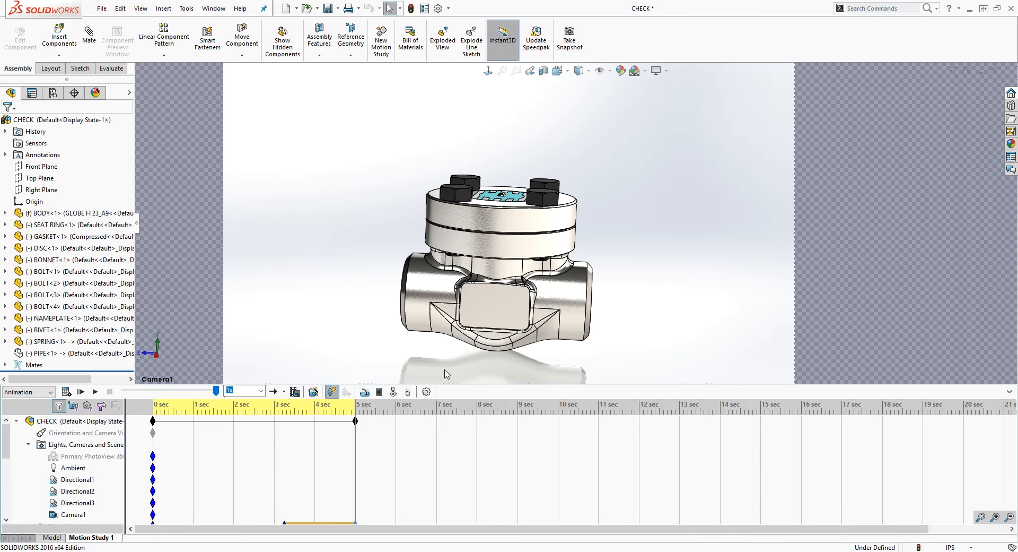
pyautogui.moveTo(473, 431)
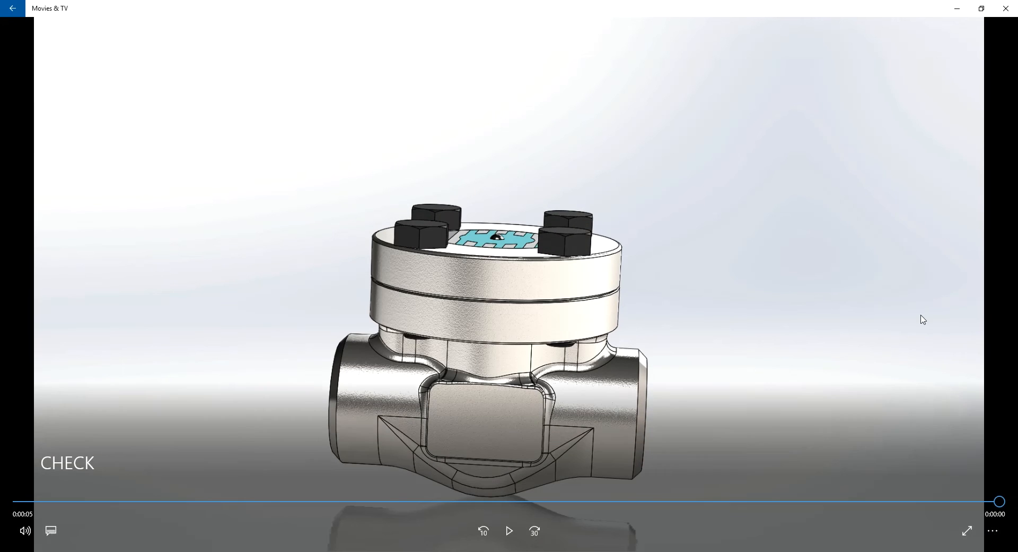
pyautogui.moveTo(1009, 25)
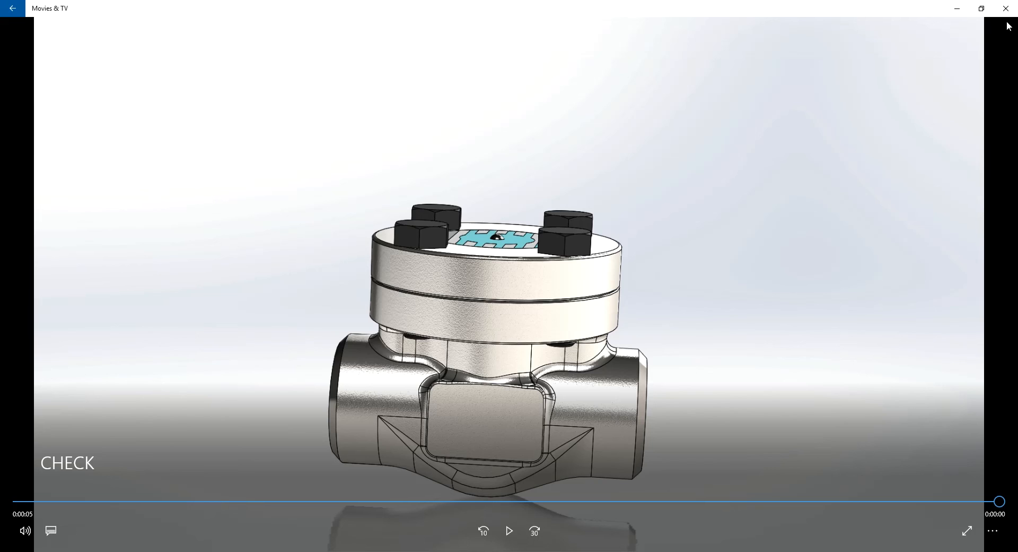
pyautogui.moveTo(847, 299)
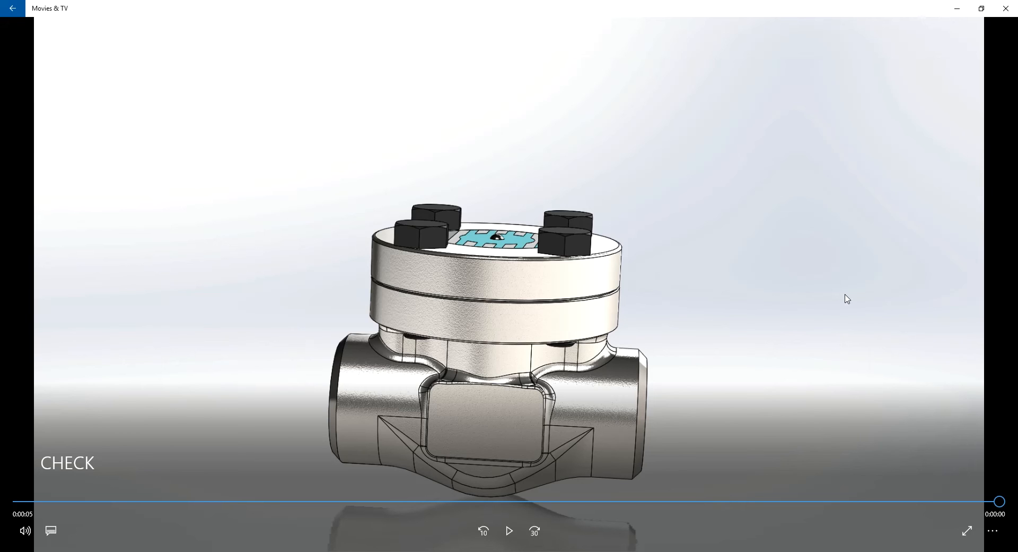
pyautogui.moveTo(737, 365)
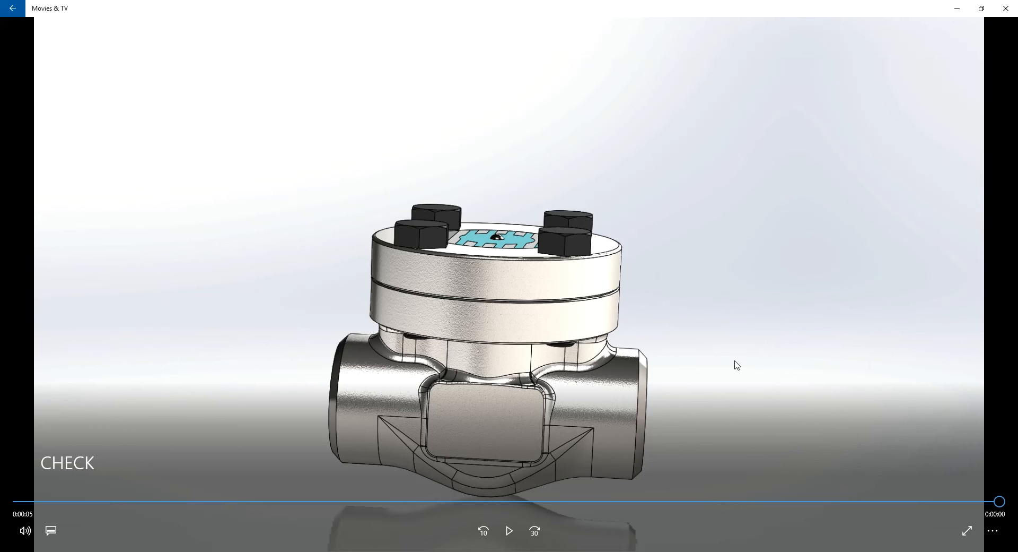
pyautogui.moveTo(812, 319)
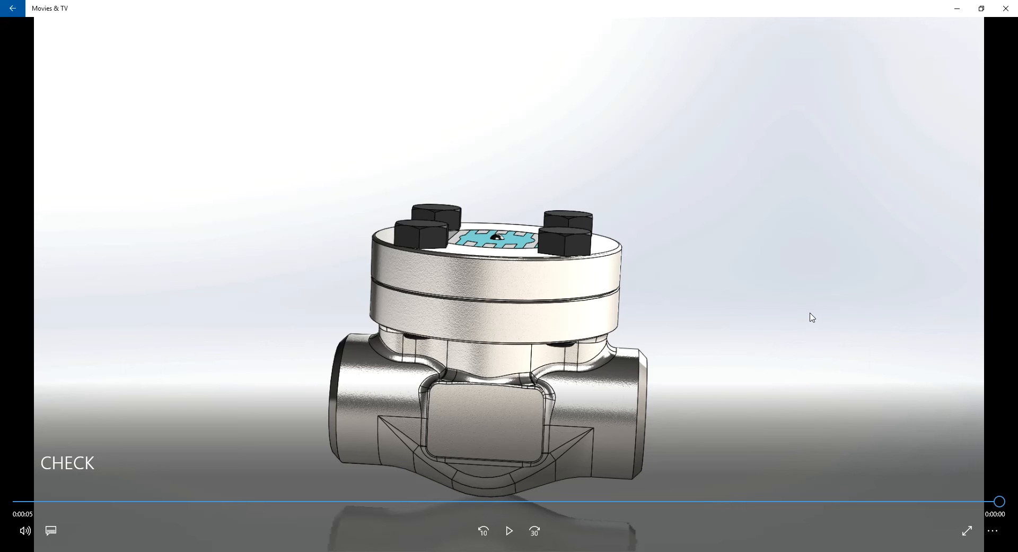
pyautogui.moveTo(751, 302)
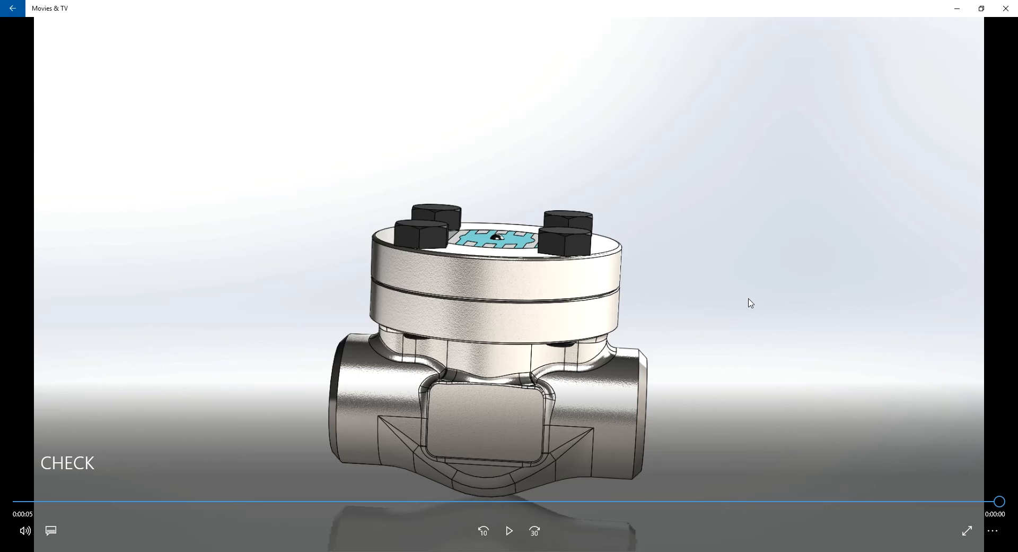
pyautogui.moveTo(926, 163)
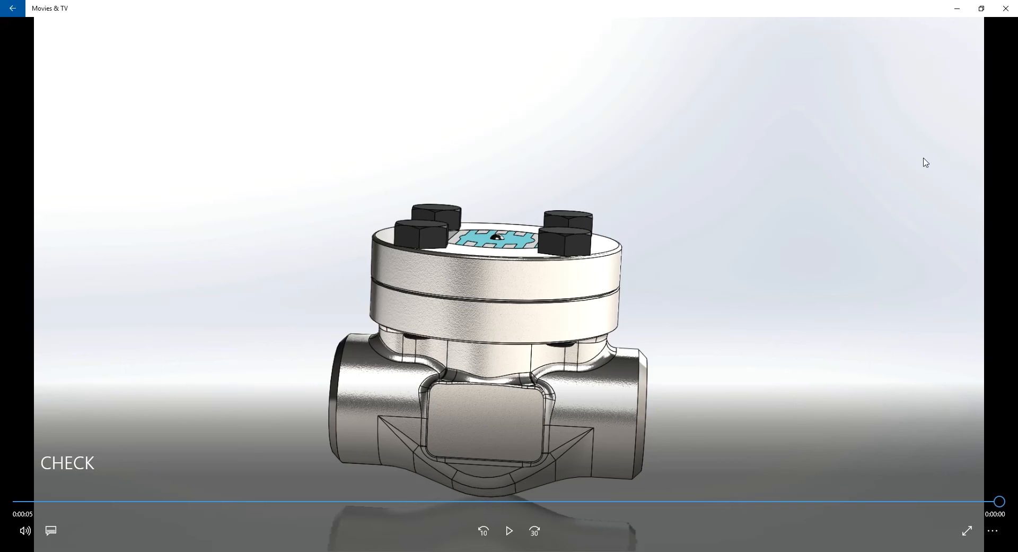